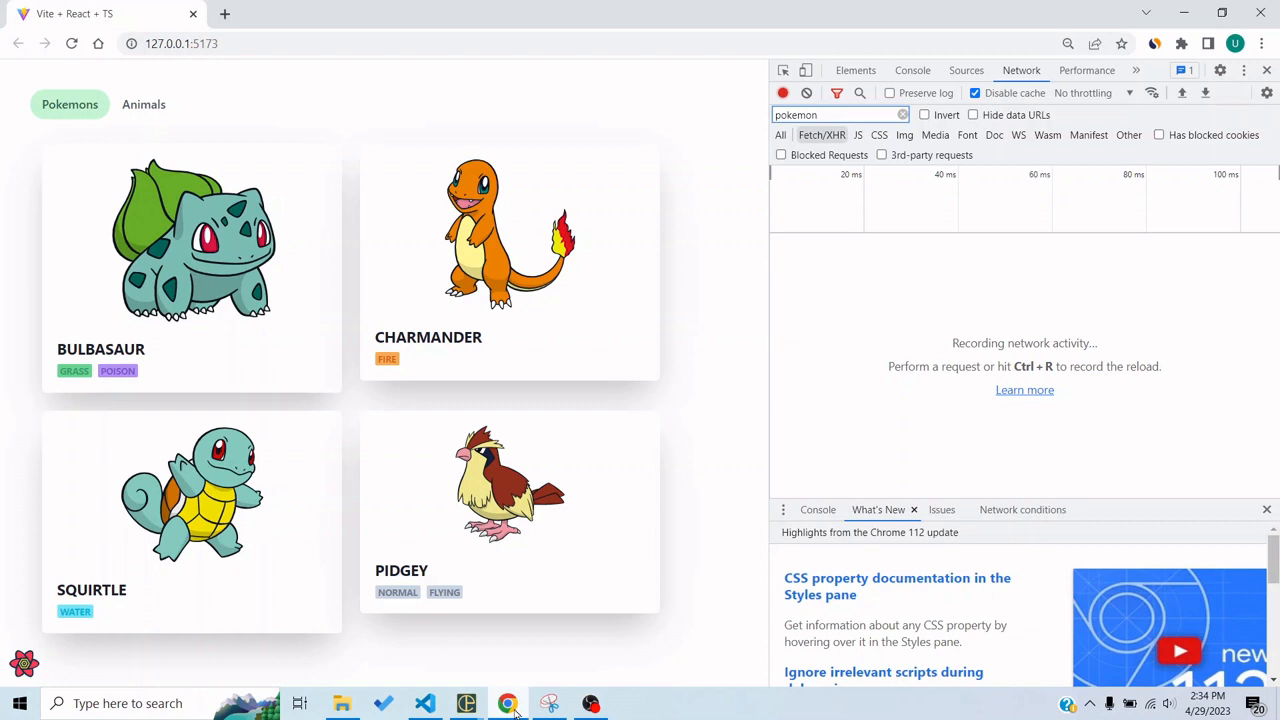
mouse_move(688, 468)
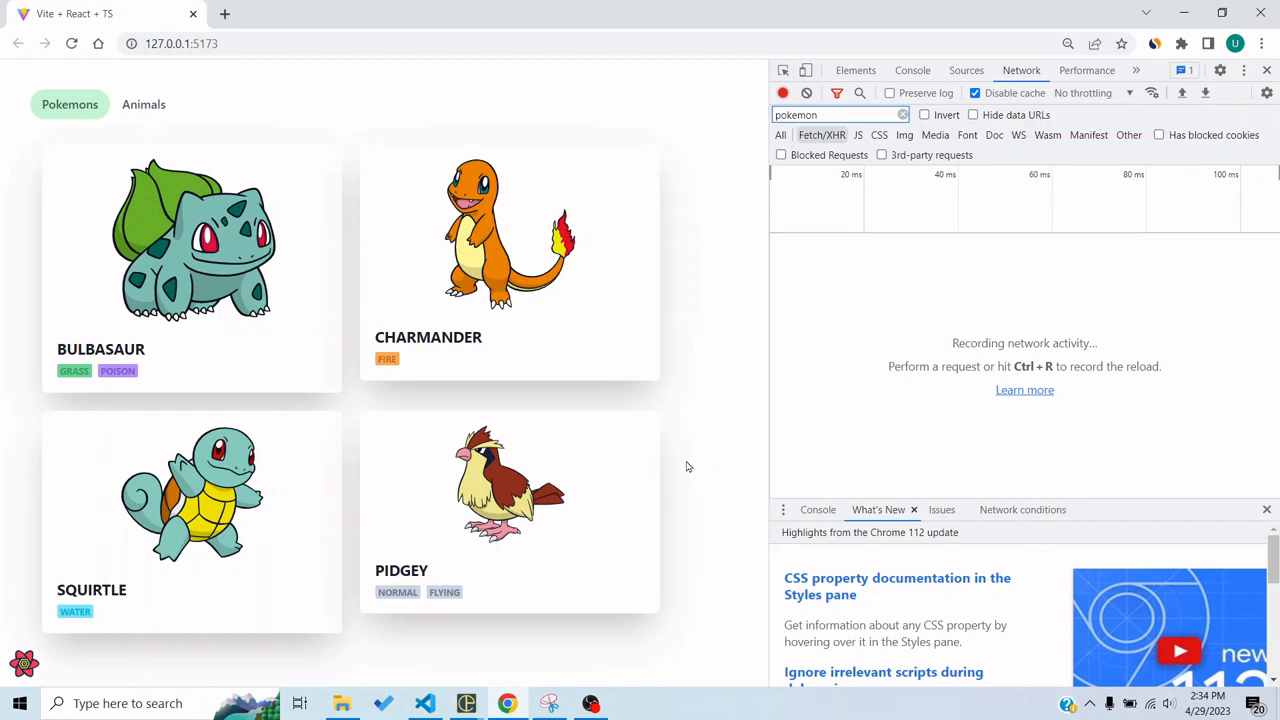
mouse_move(324, 390)
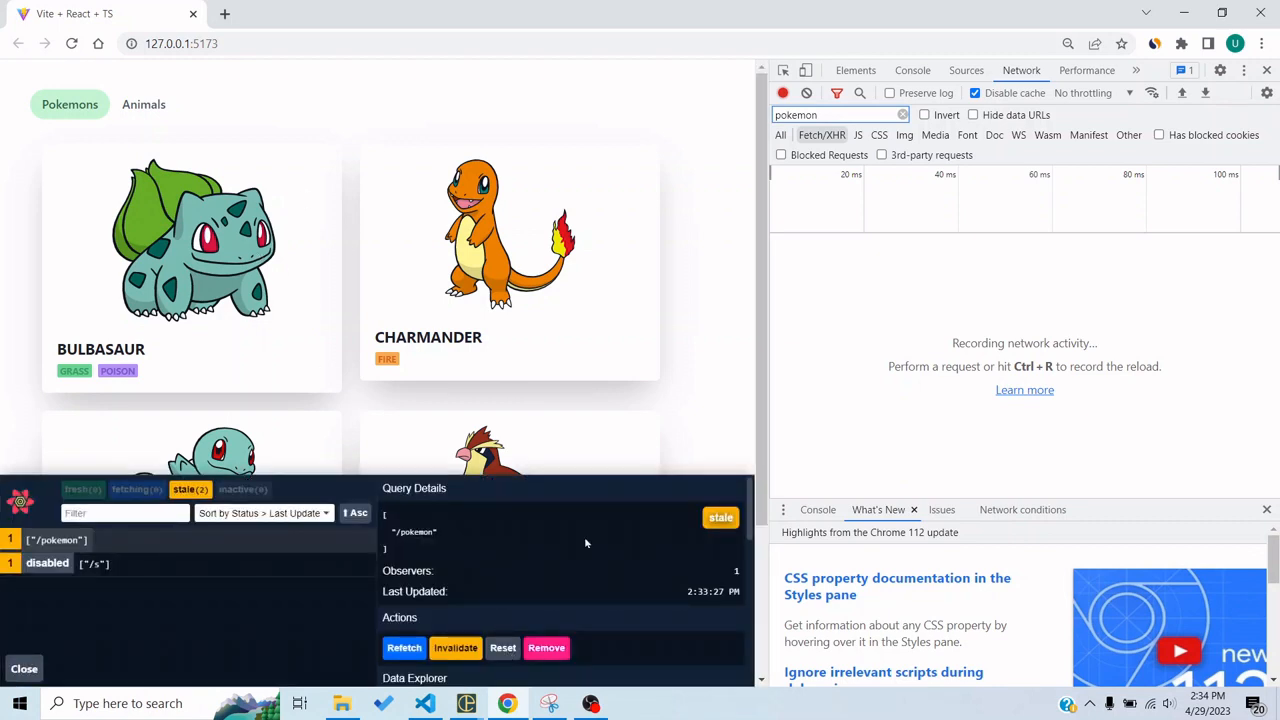
Set Chrome's network throttling to Slow 3G so the pokemon request takes about two seconds.
left_click(1084, 92)
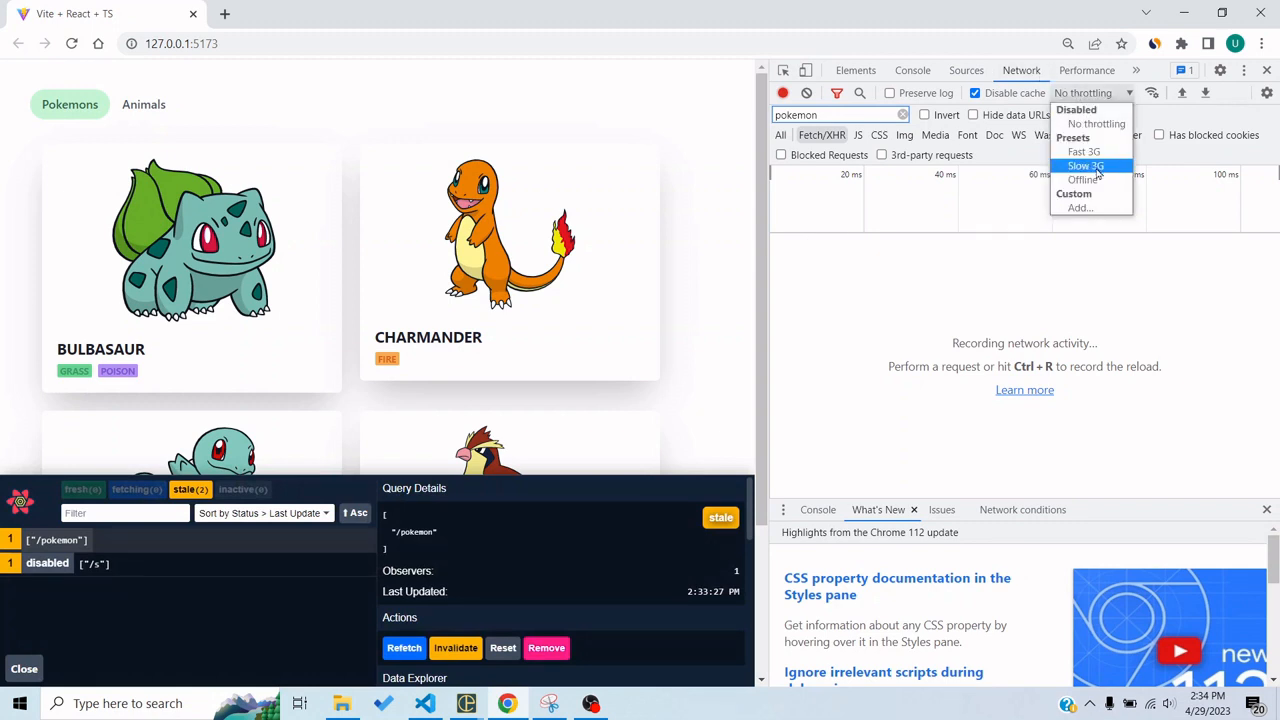
left_click(1086, 164)
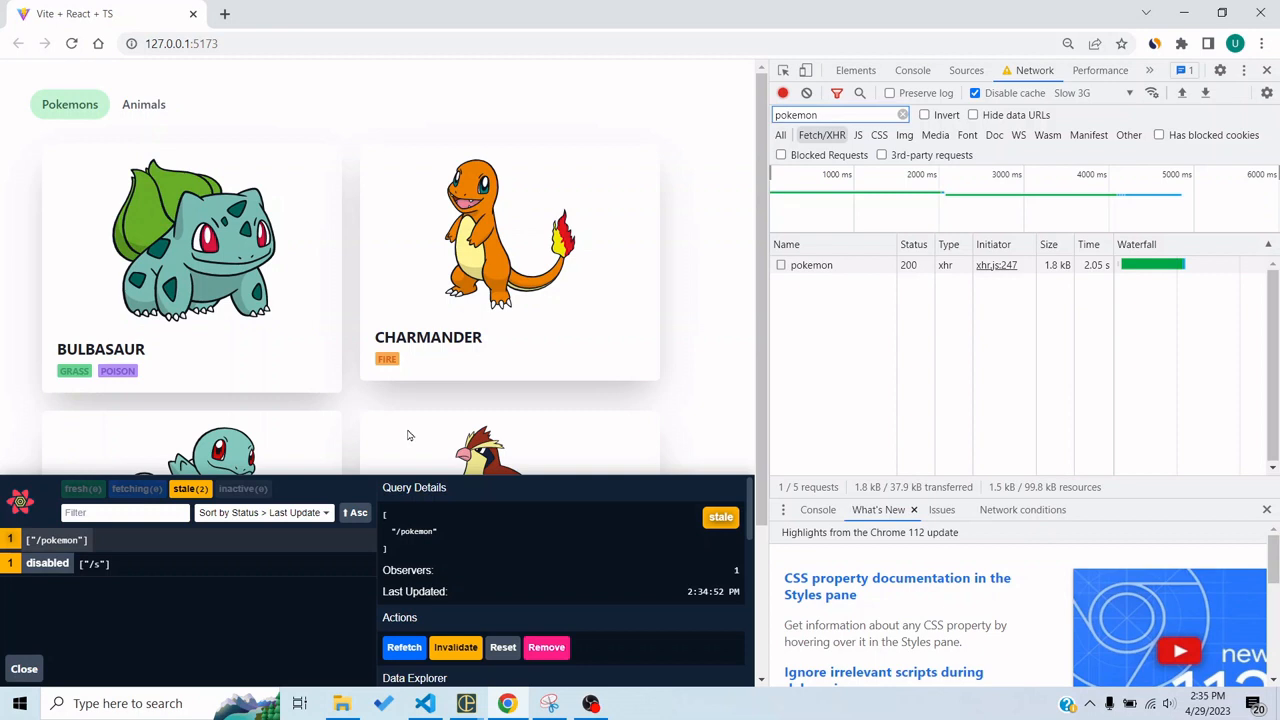
mouse_move(428, 356)
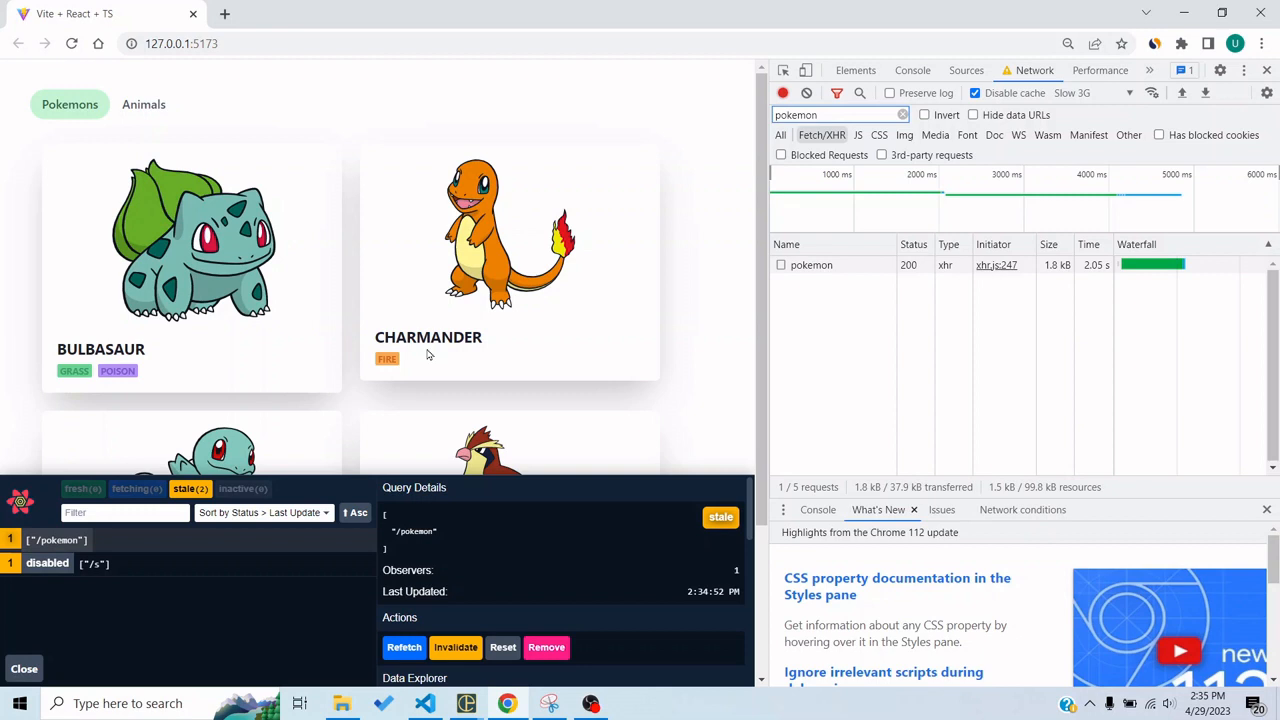
mouse_move(212, 196)
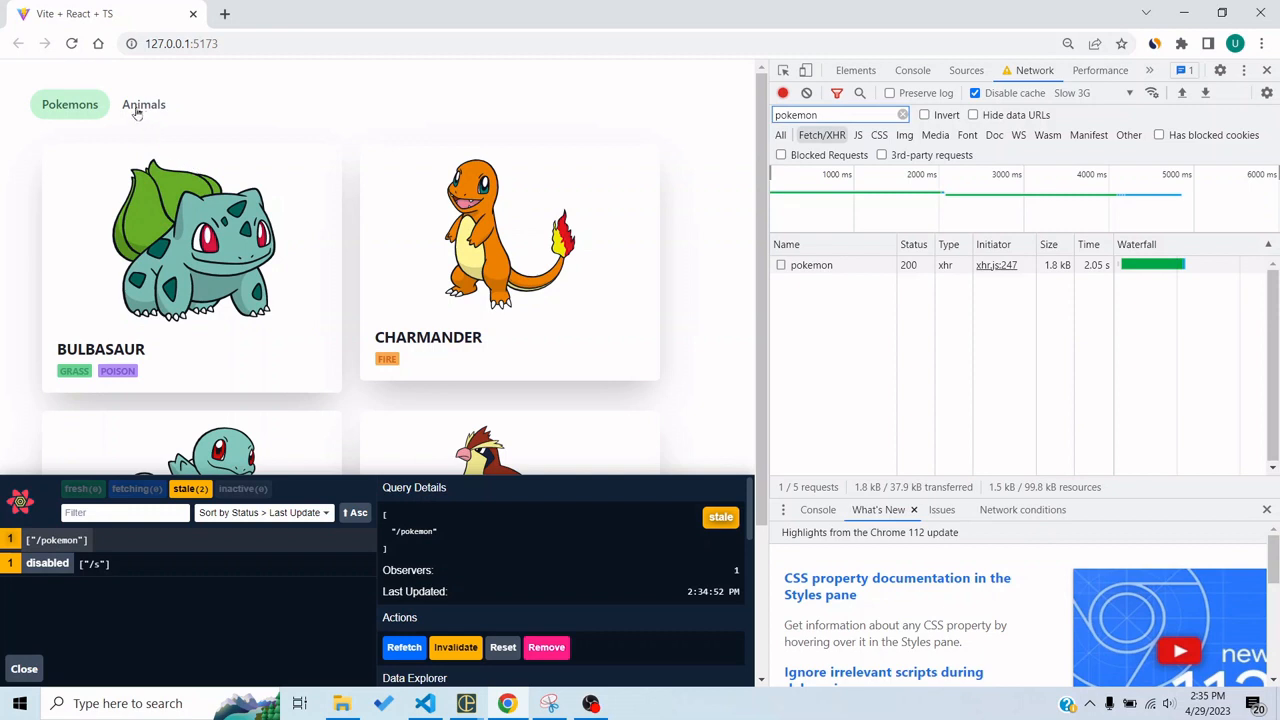
mouse_move(144, 104)
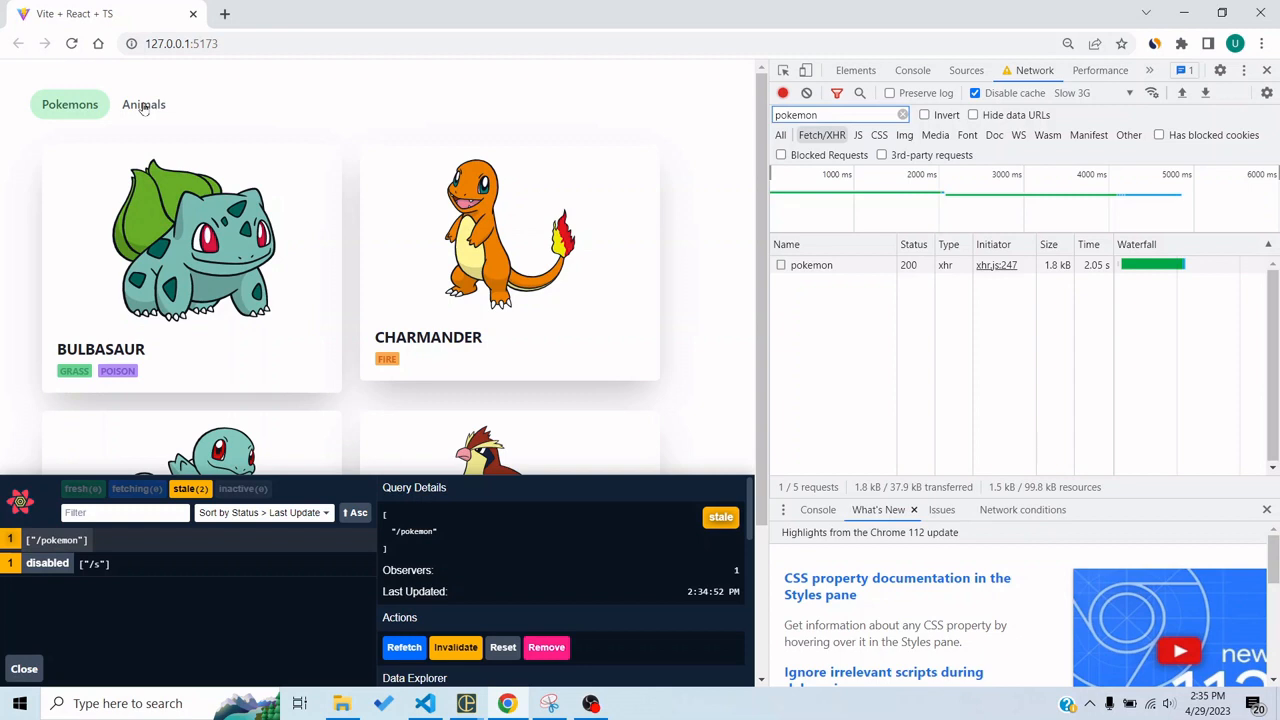
Switch the app to the Animals tab and retry the failed list from the error message.
left_click(144, 104)
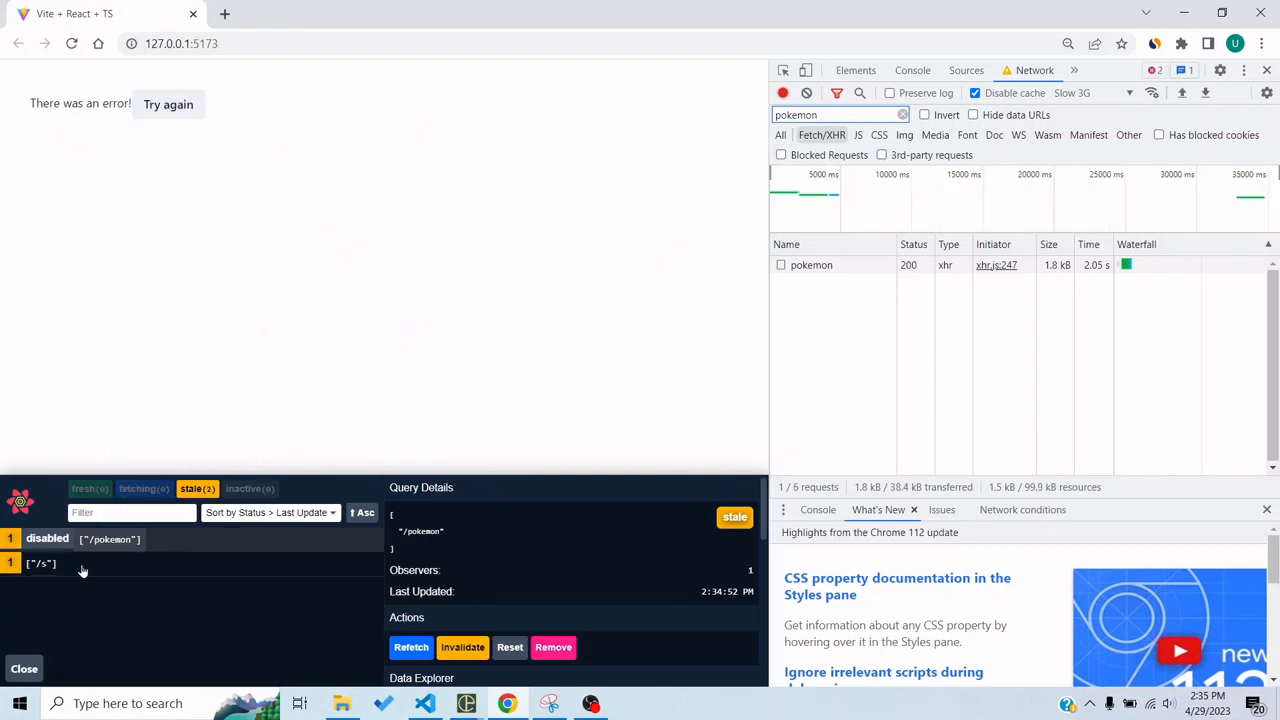
mouse_move(316, 274)
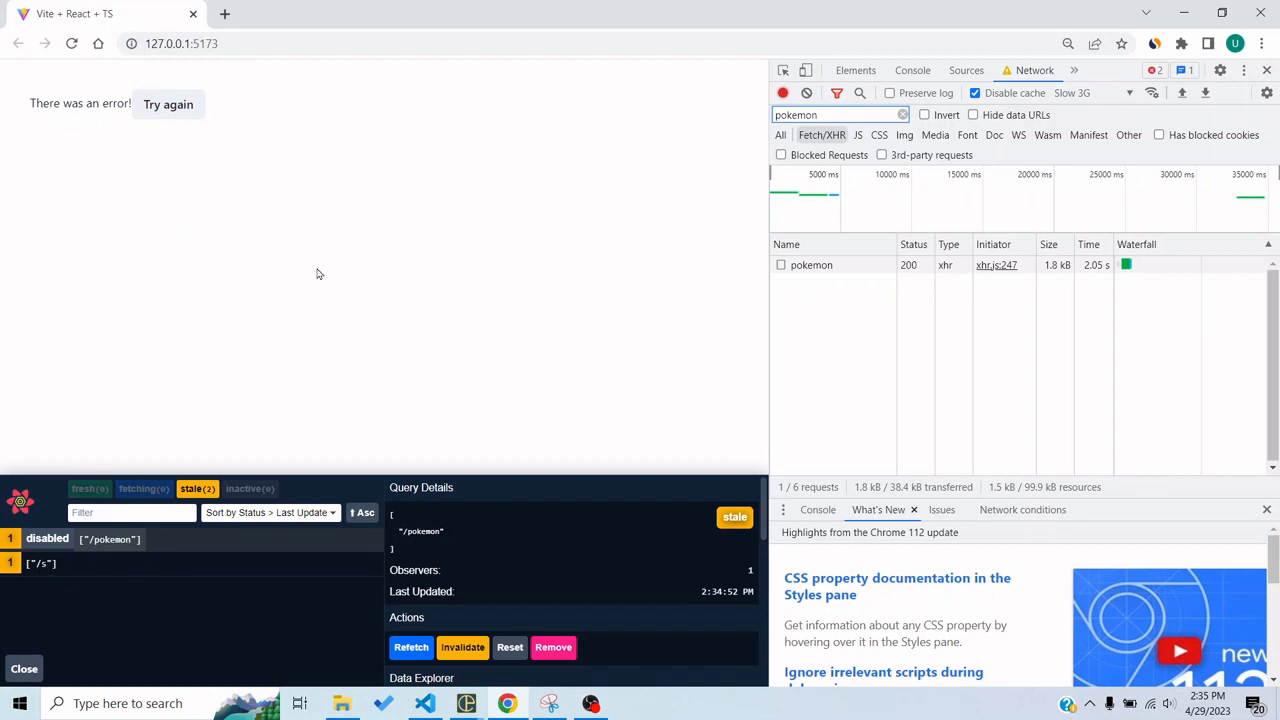
mouse_move(252, 114)
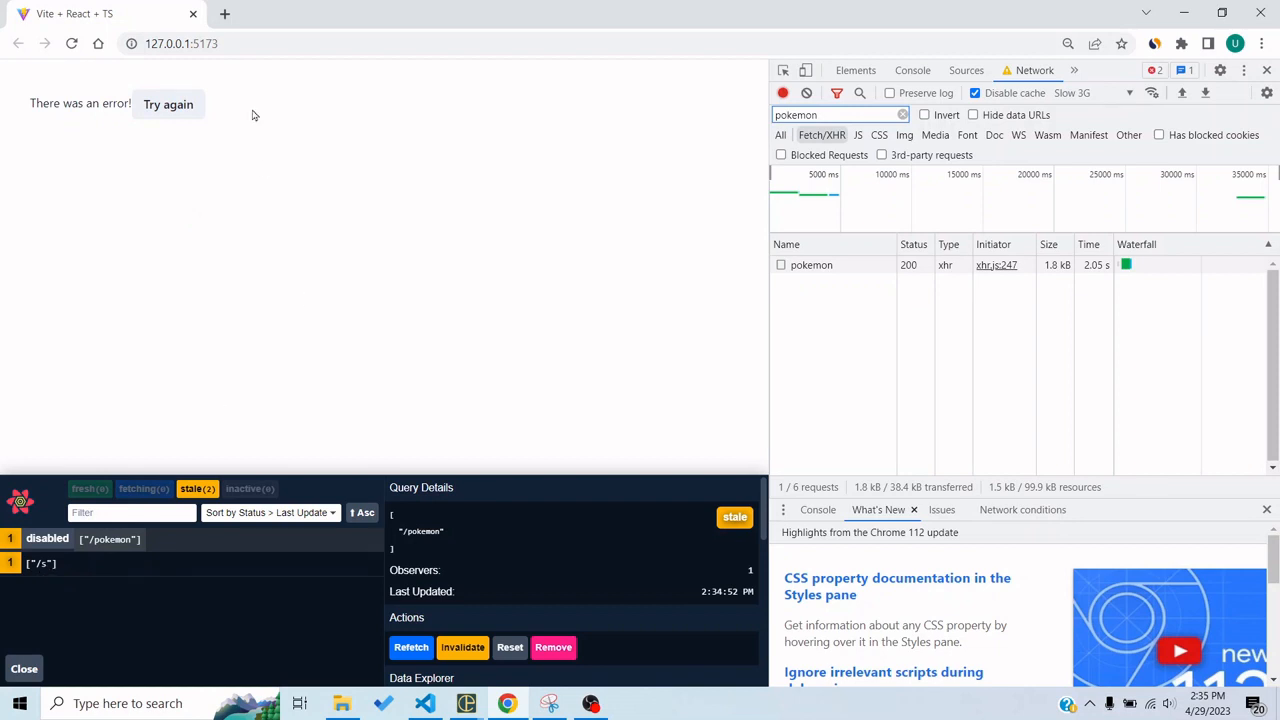
double_click(80, 104)
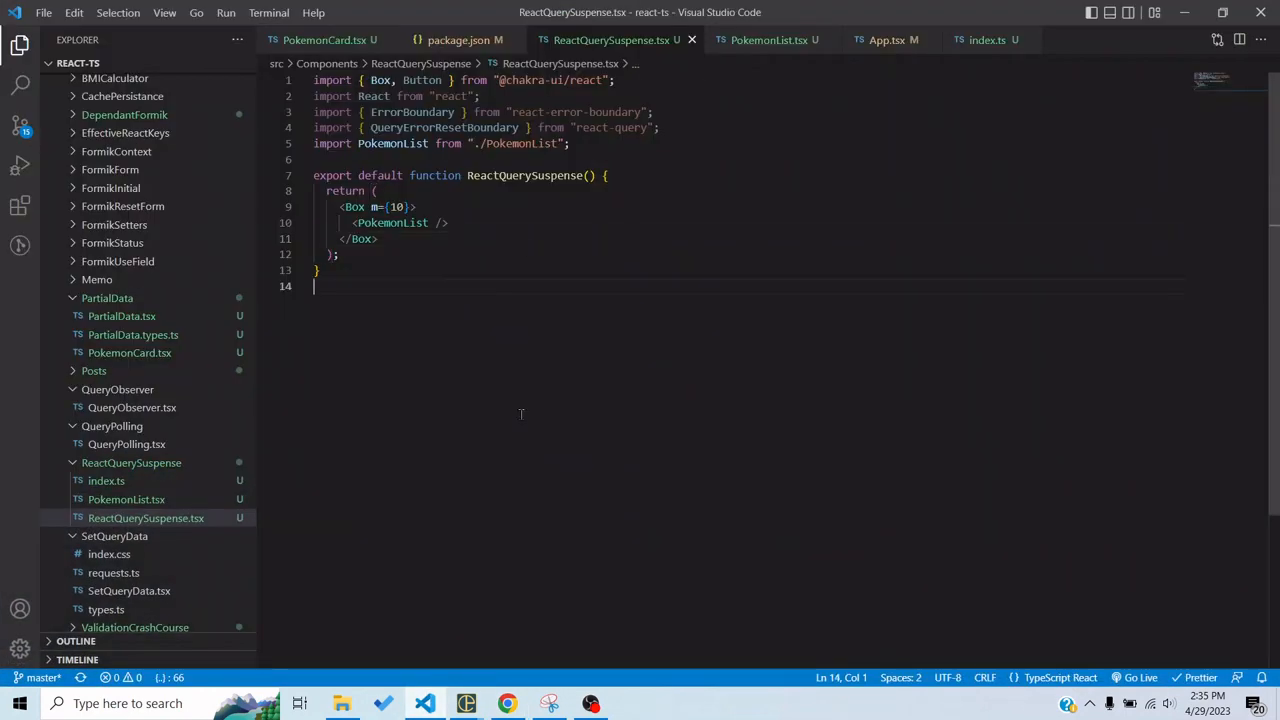
Review PokemonList.tsx, highlighting the uses of the tabIndex variable.
left_click(768, 40)
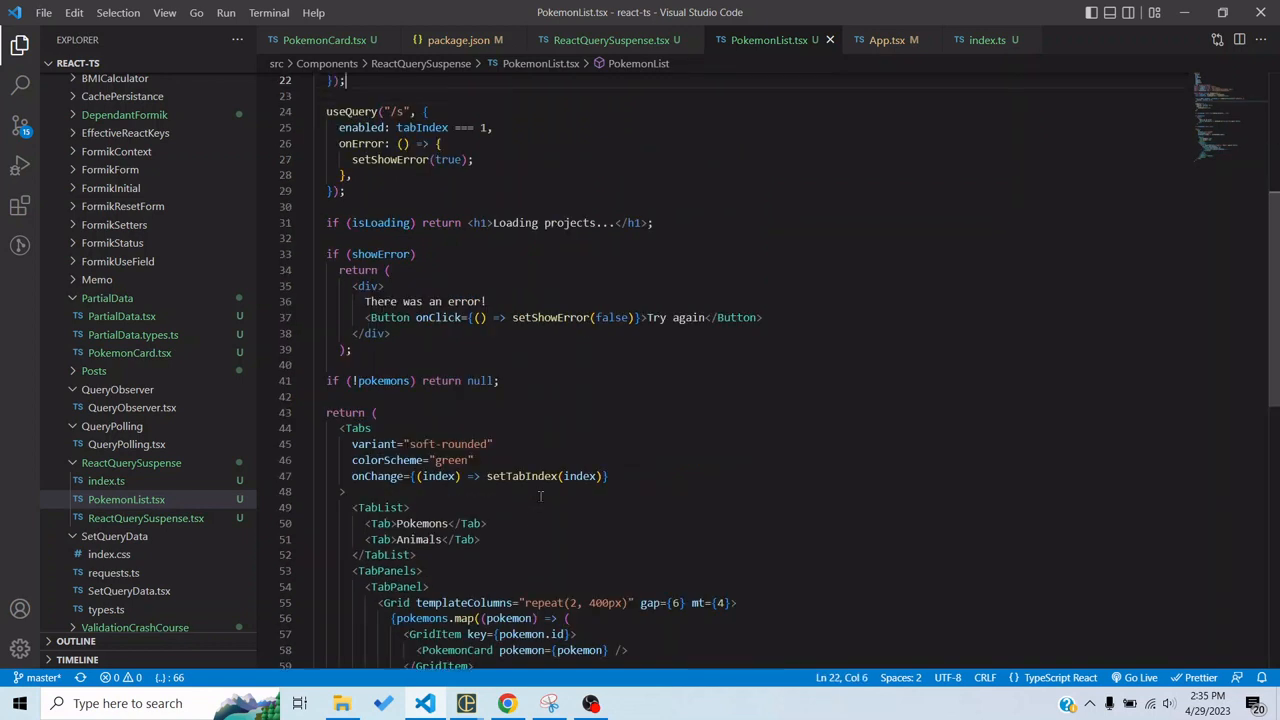
scroll("up", 3)
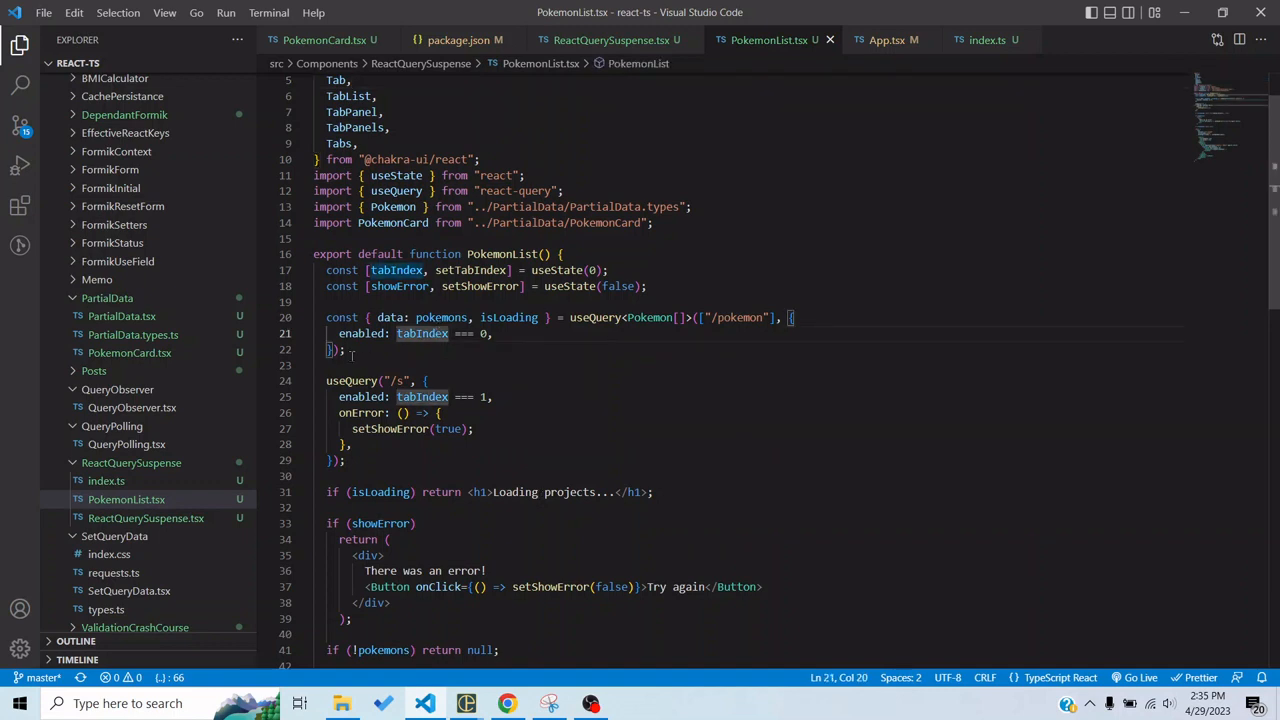
double_click(508, 316)
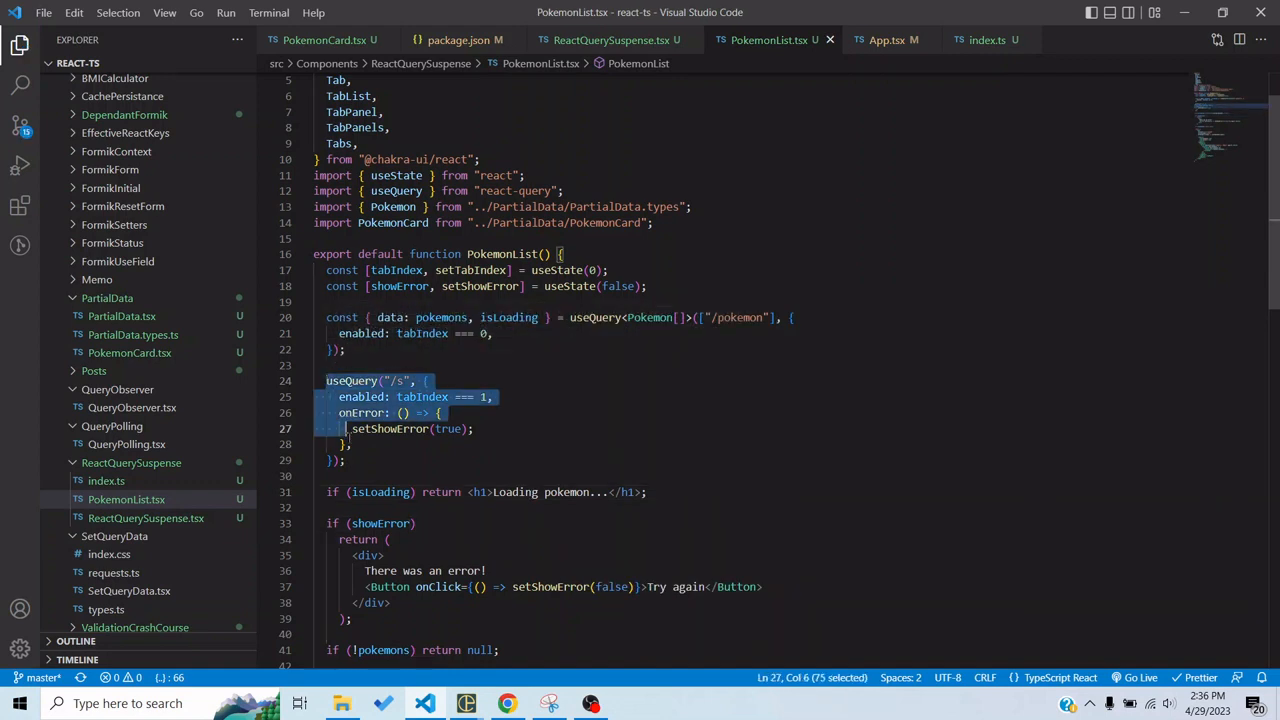
Inspect the failing animals useQuery block and the error message markup in PokemonList.
left_click(348, 458)
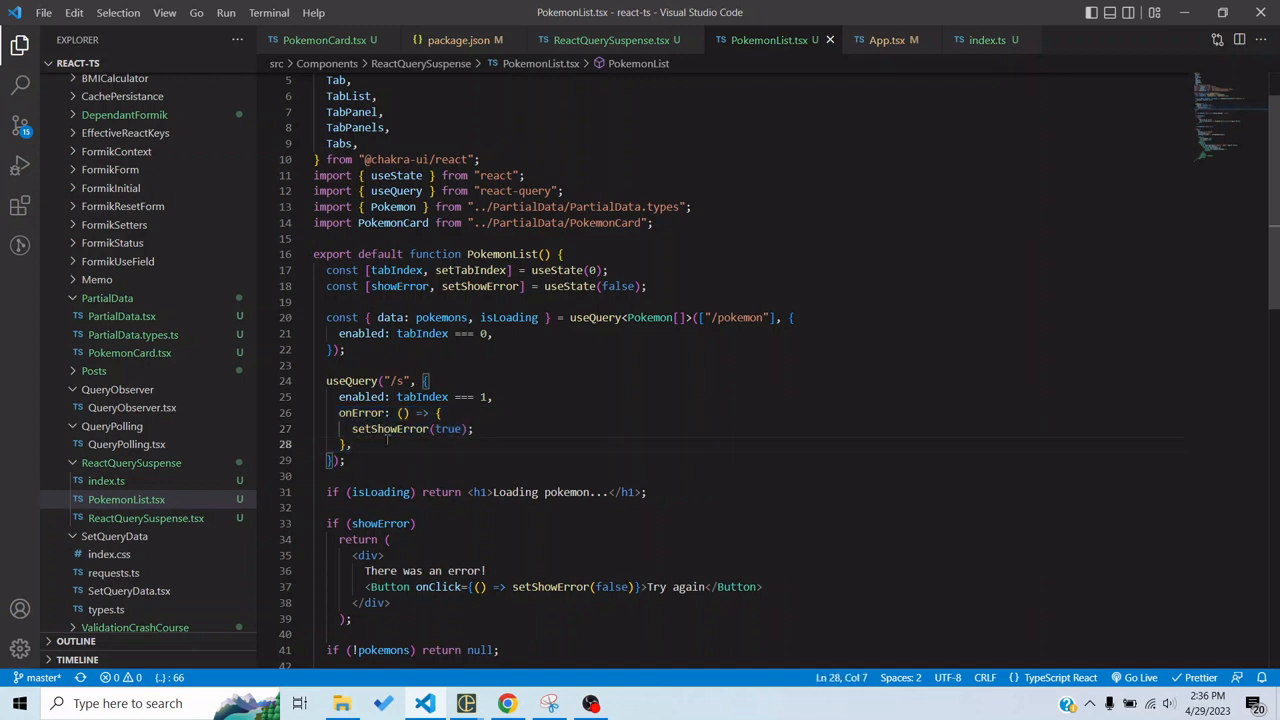
double_click(390, 428)
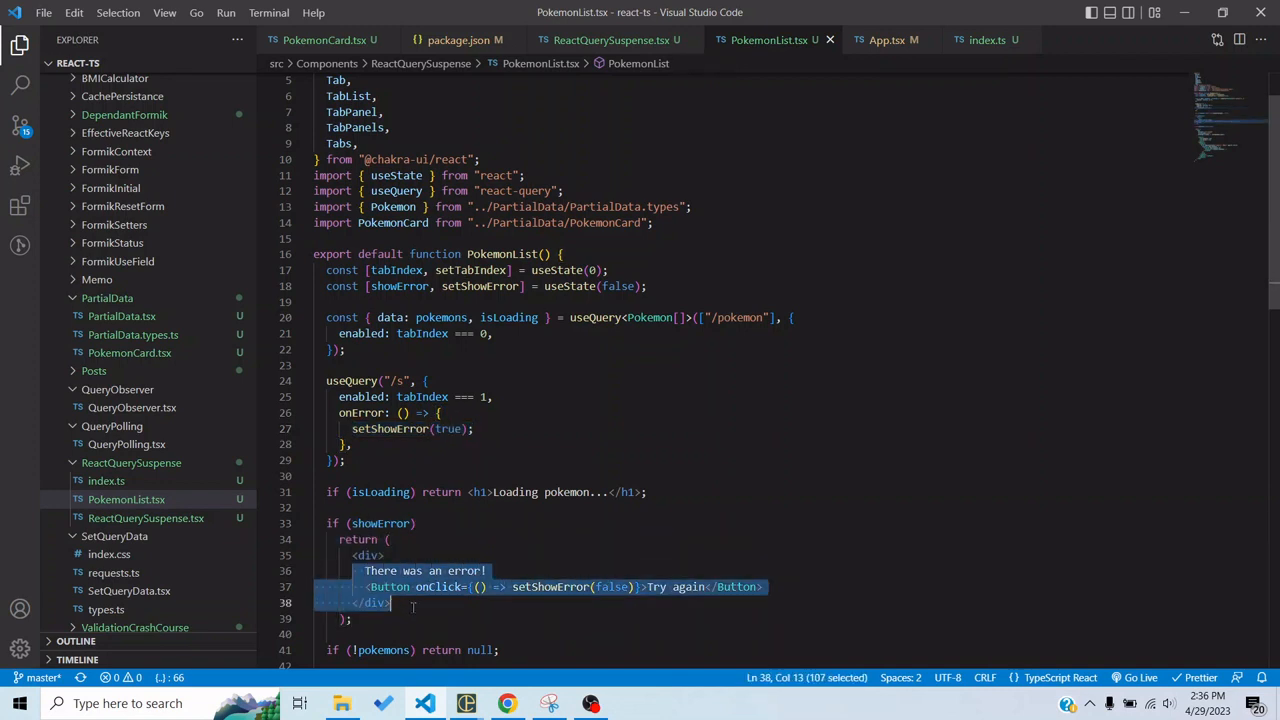
left_click(648, 588)
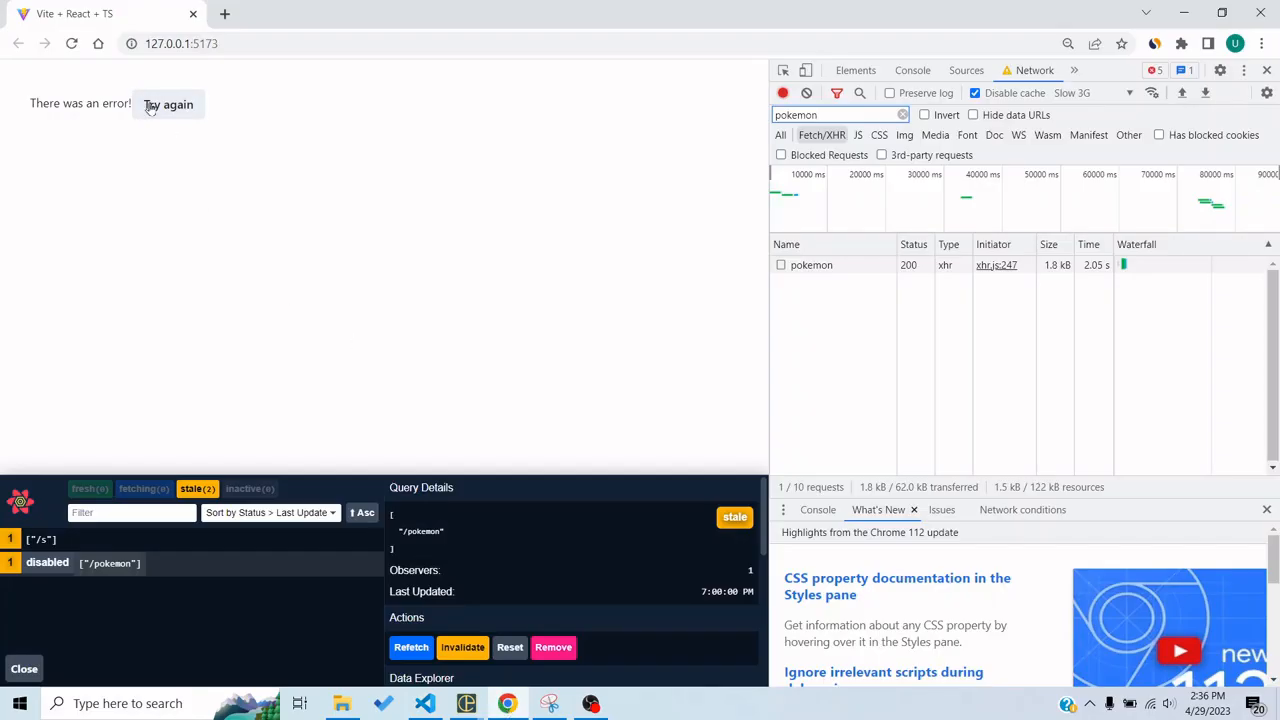
Retry the page, set throttling to No throttling, and return to Visual Studio Code.
left_click(168, 104)
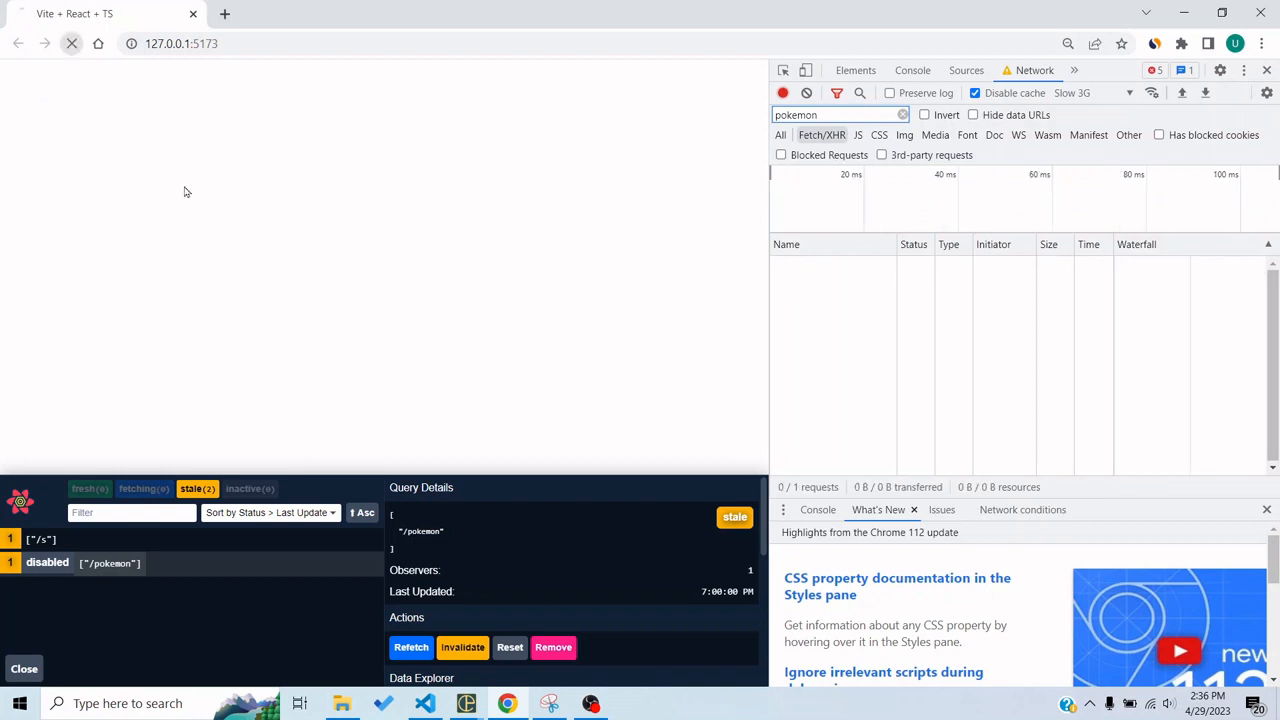
left_click(1090, 92)
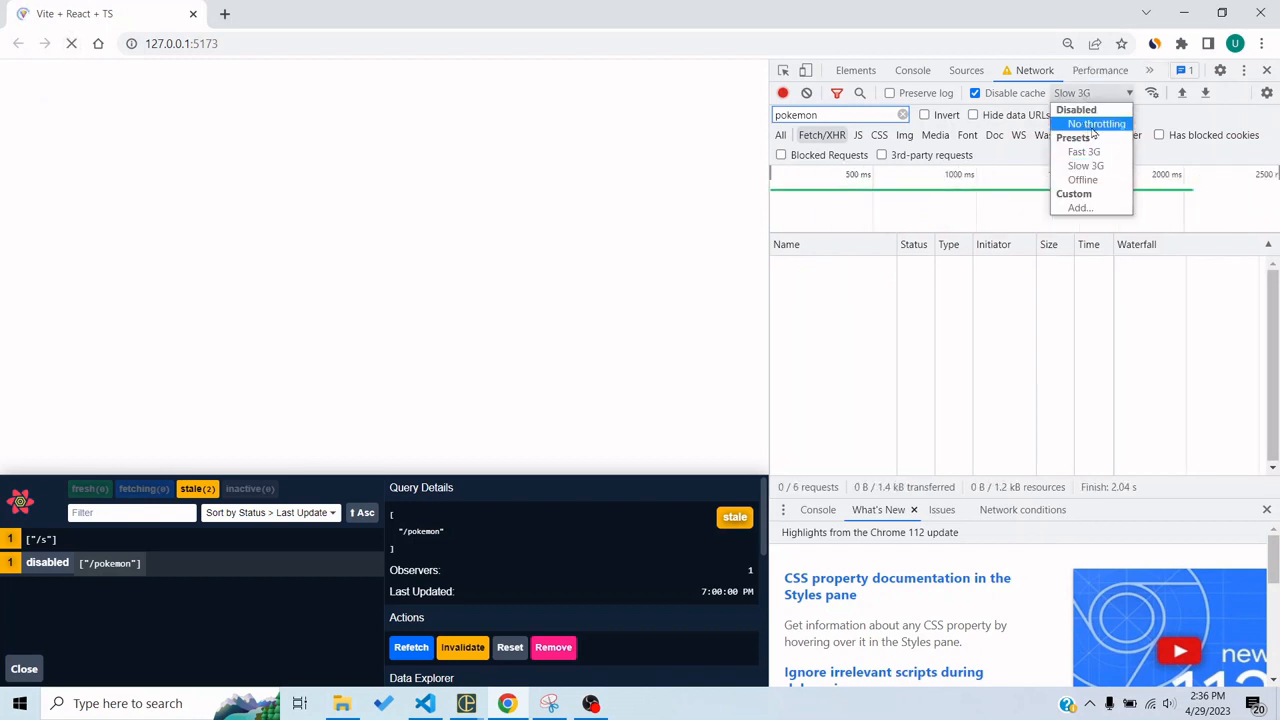
left_click(1096, 124)
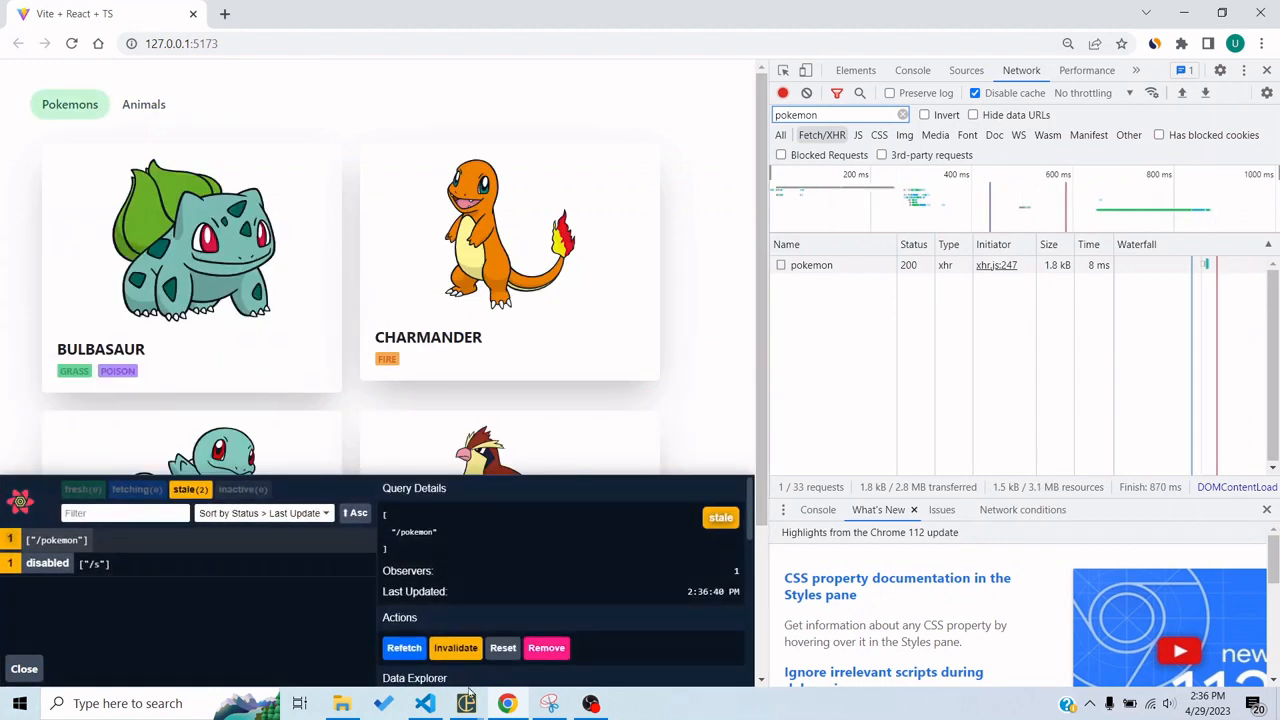
mouse_move(424, 704)
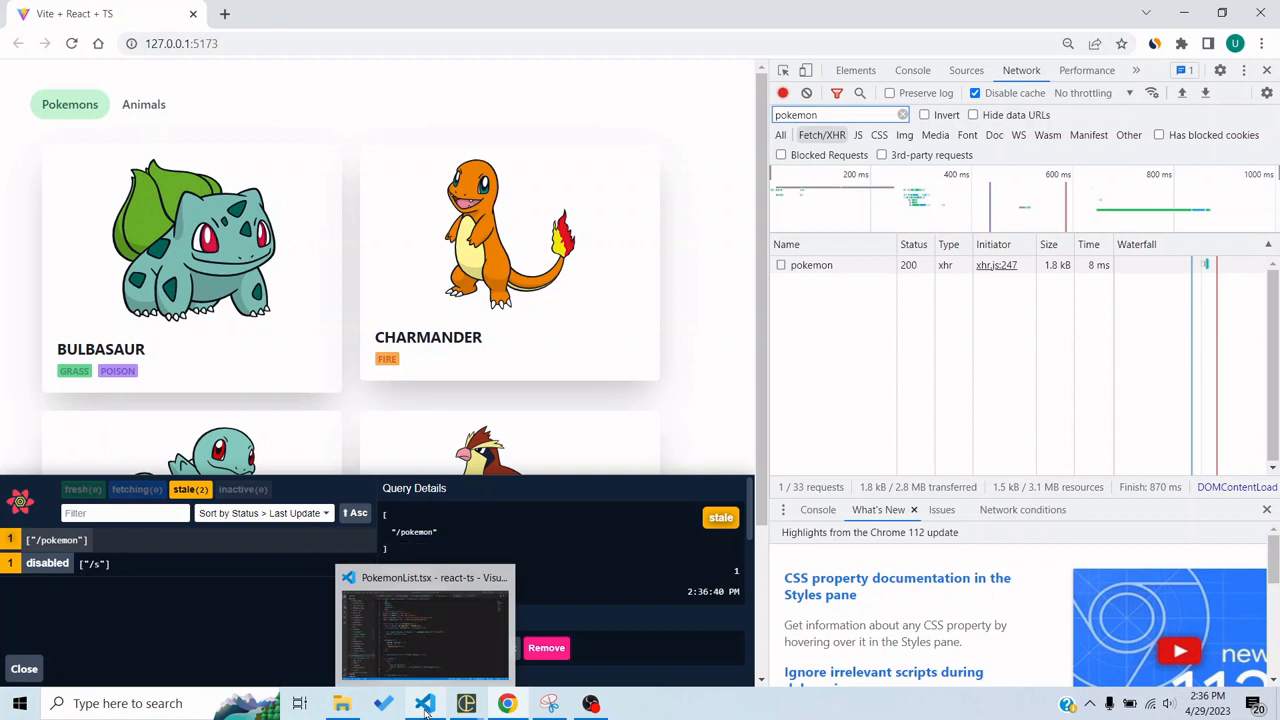
left_click(424, 704)
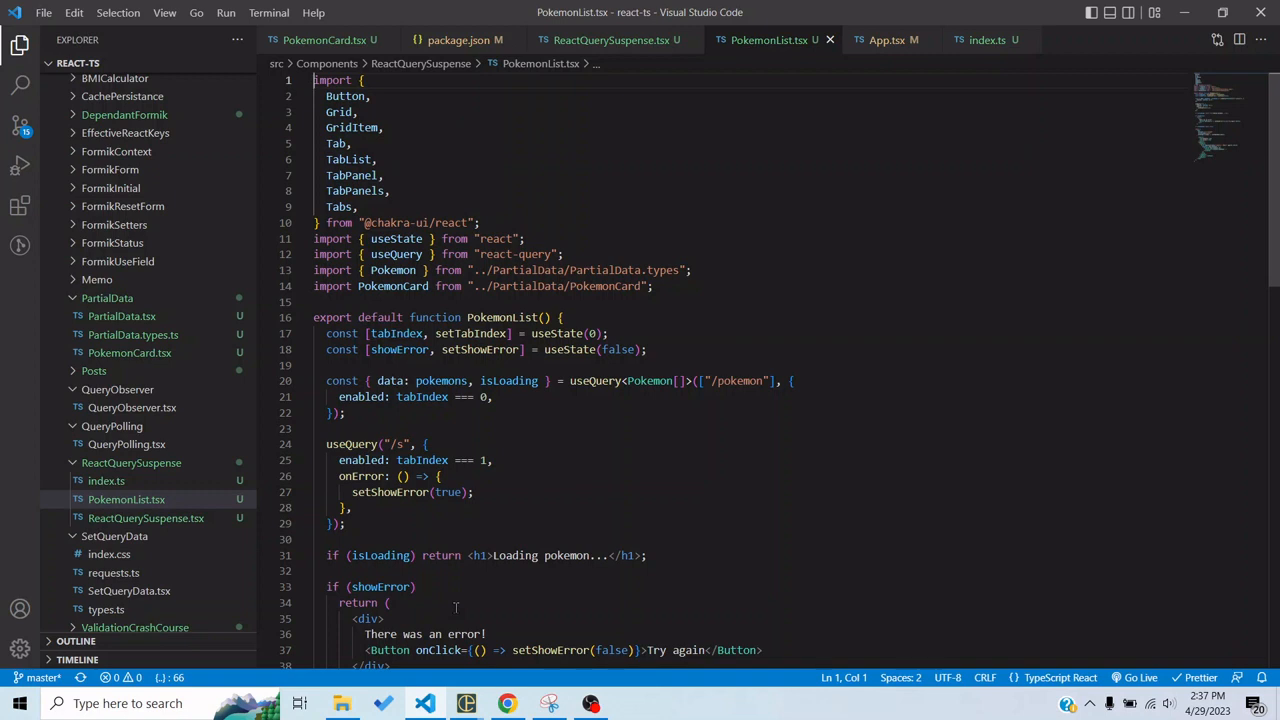
Add suspense: true to the QueryClient default query options in App.tsx.
left_click(886, 40)
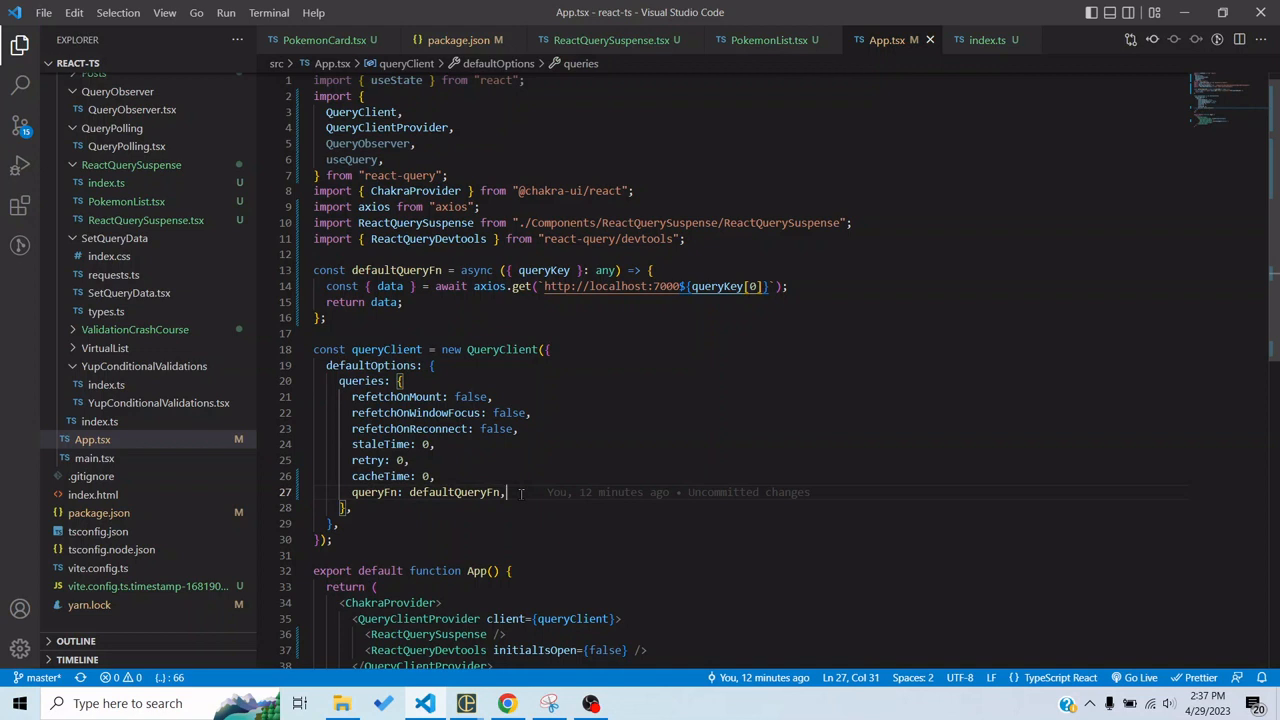
type("s")
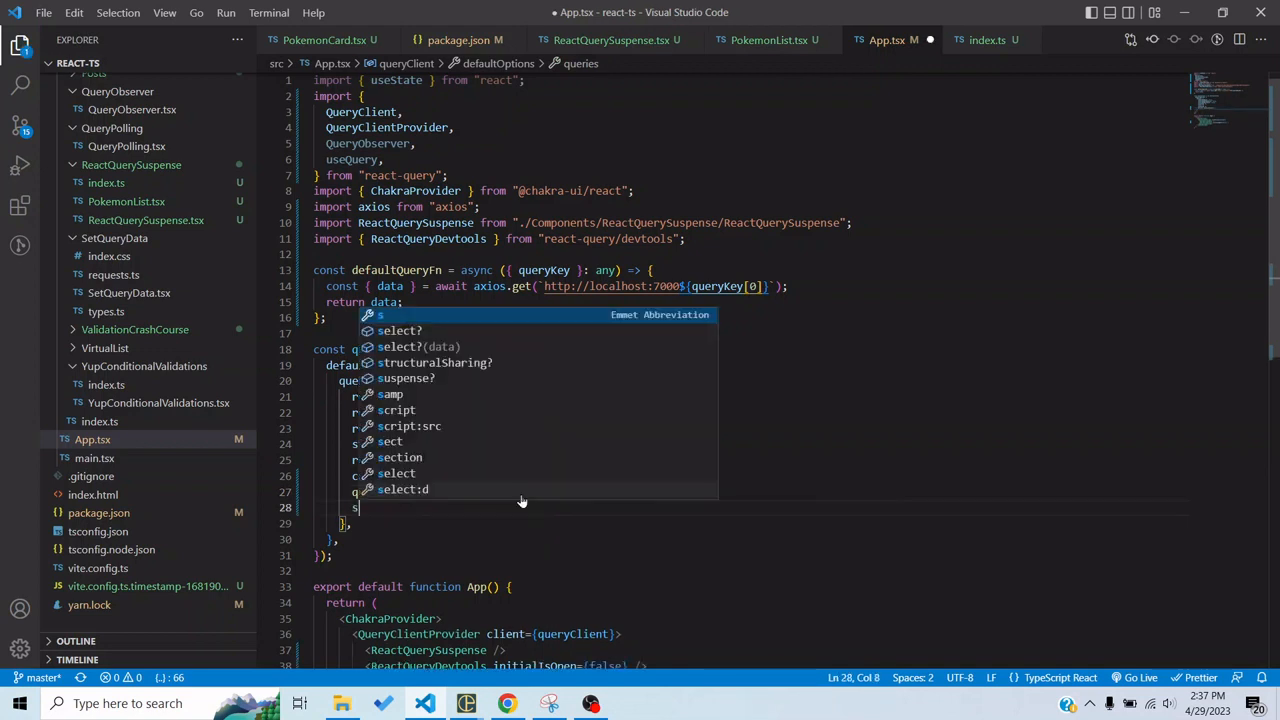
type("uspense:true,")
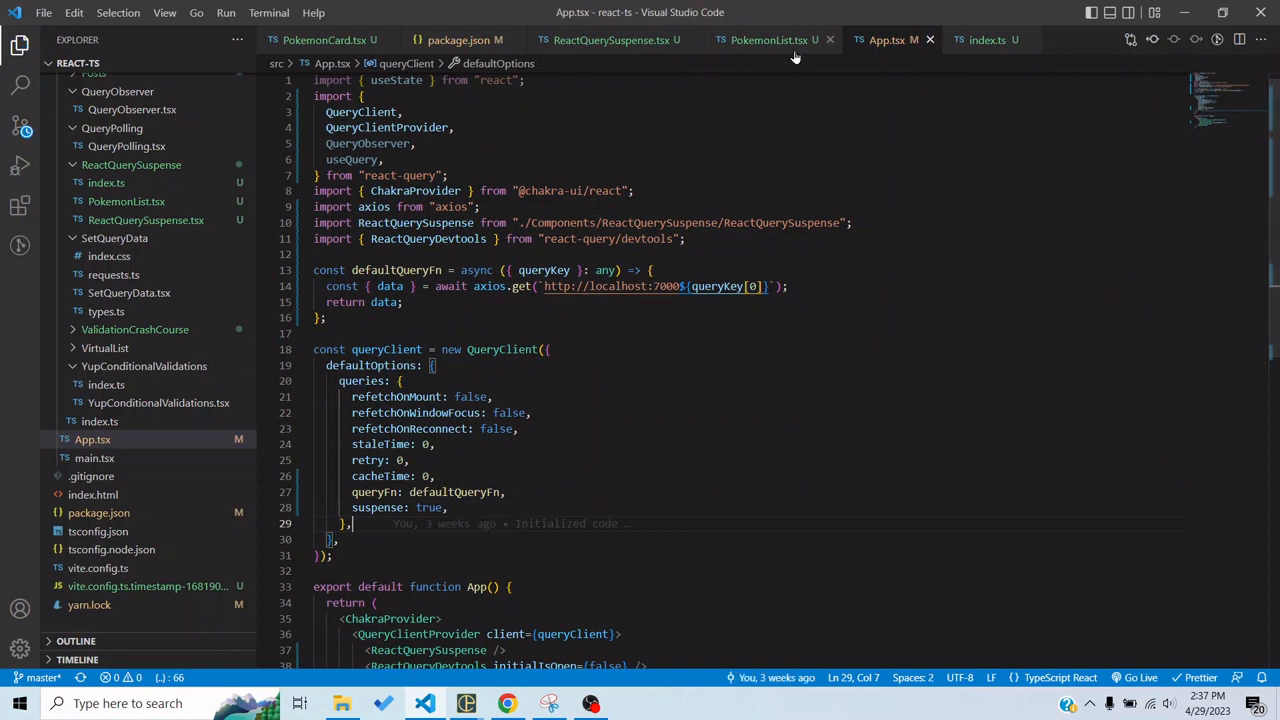
Review PokemonList.tsx and ReactQuerySuspense.tsx before editing the wrapper.
left_click(768, 40)
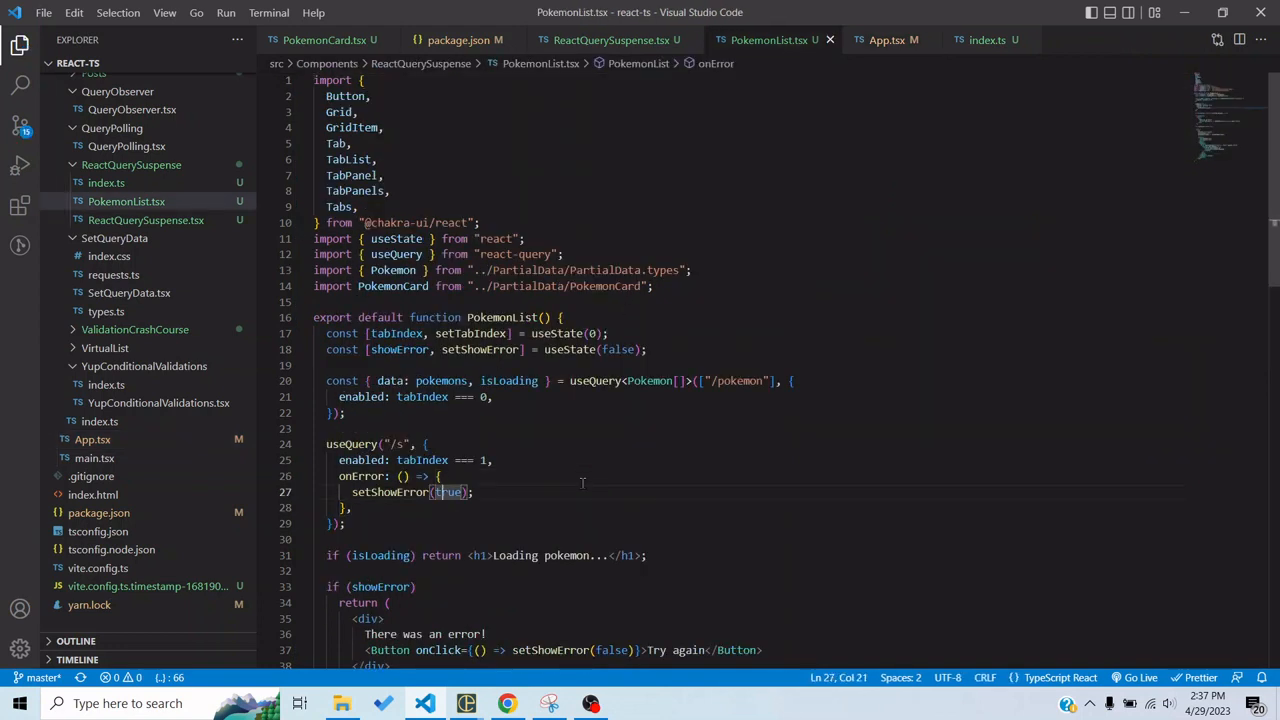
left_click(610, 40)
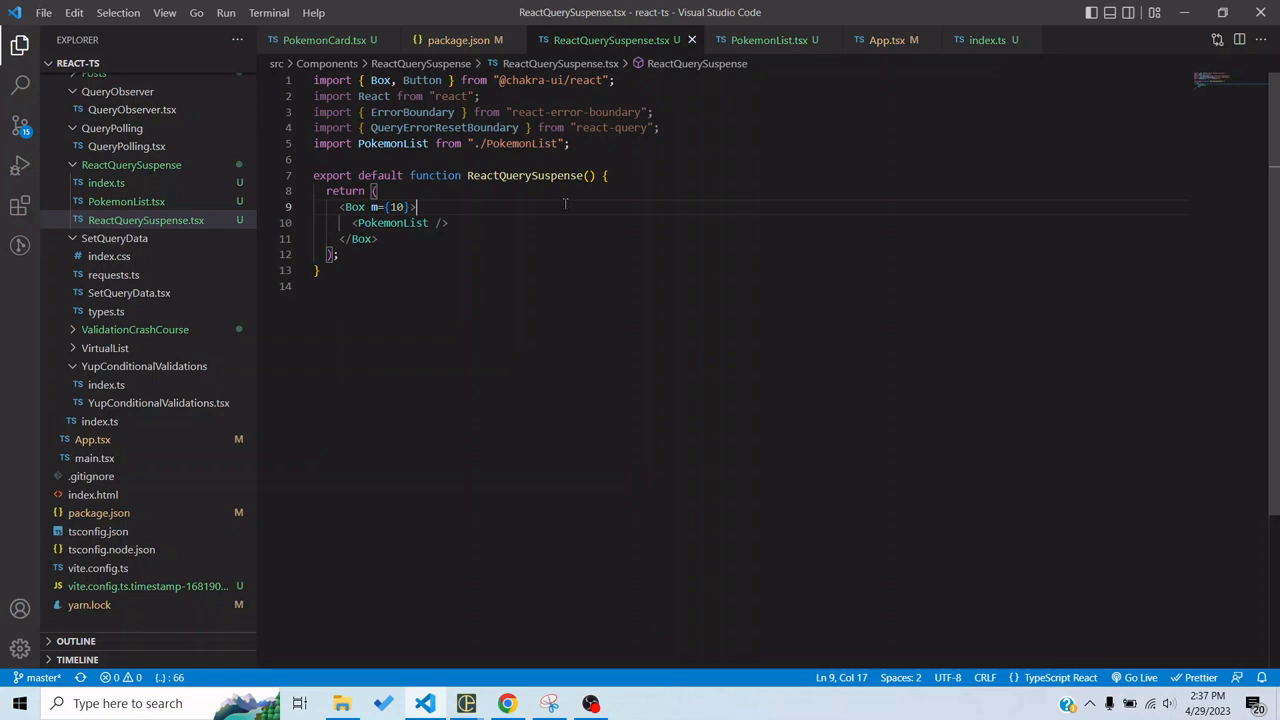
left_click(770, 40)
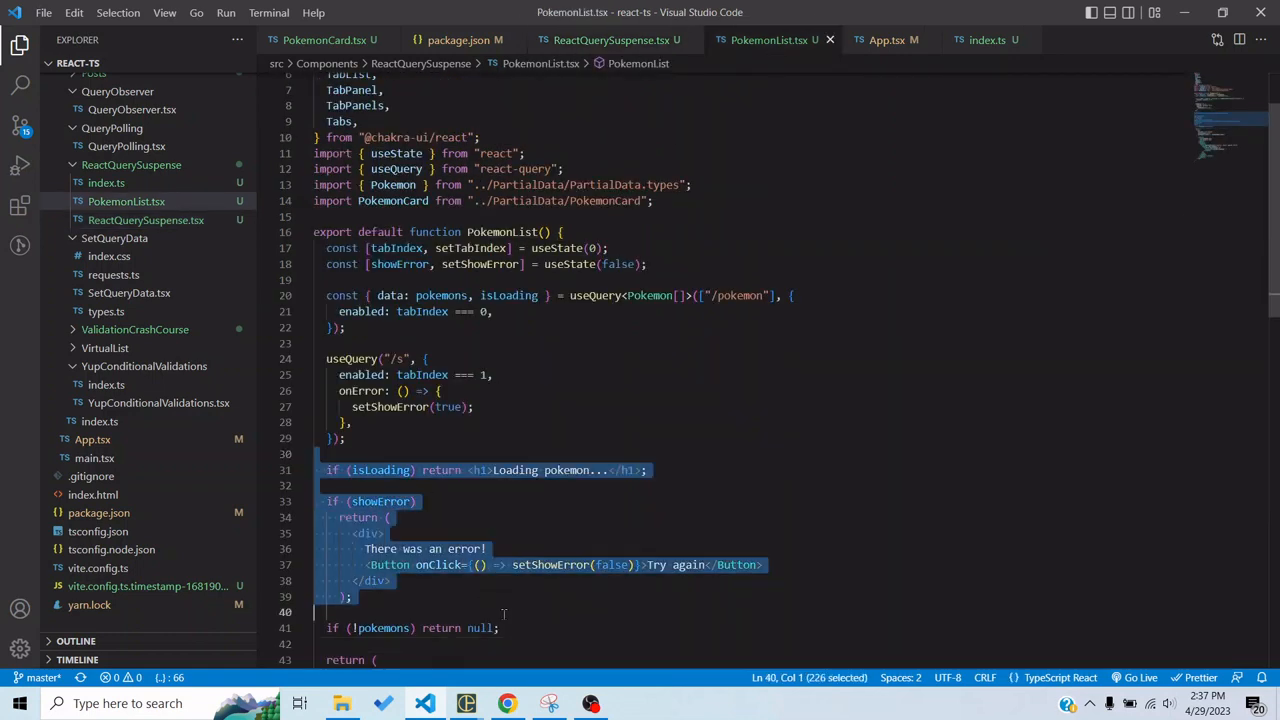
left_click(504, 612)
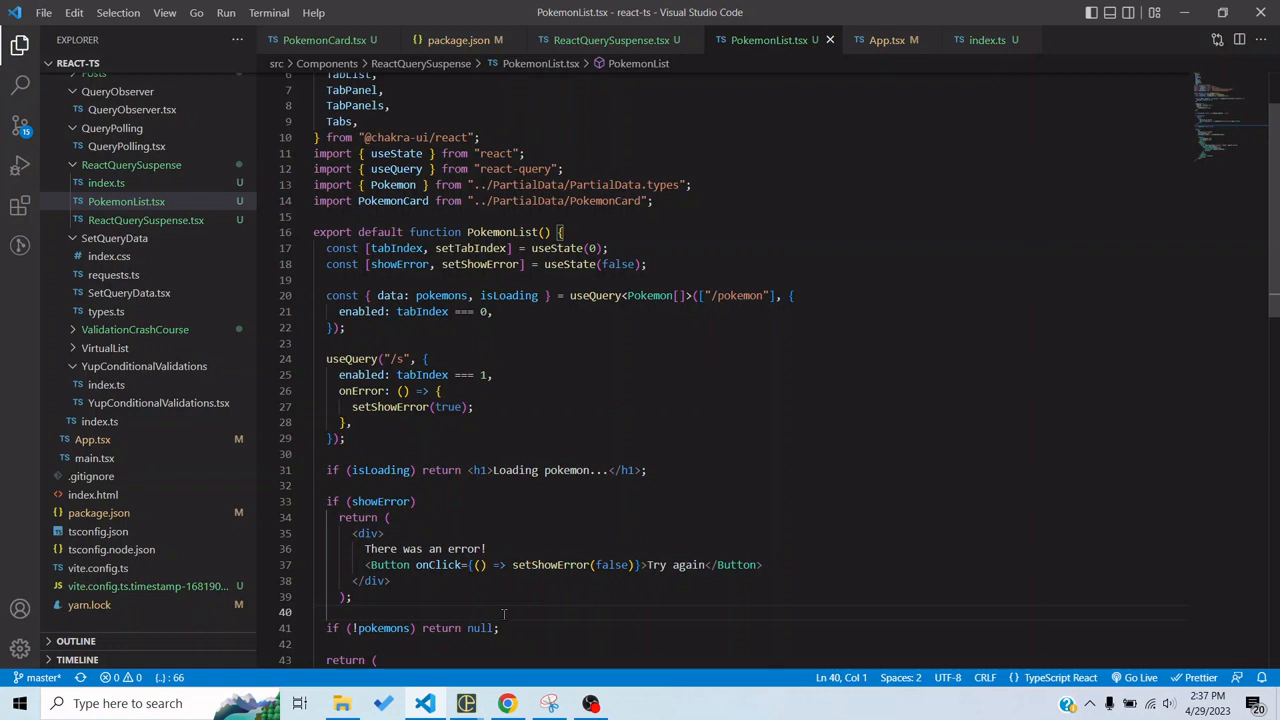
left_click(610, 40)
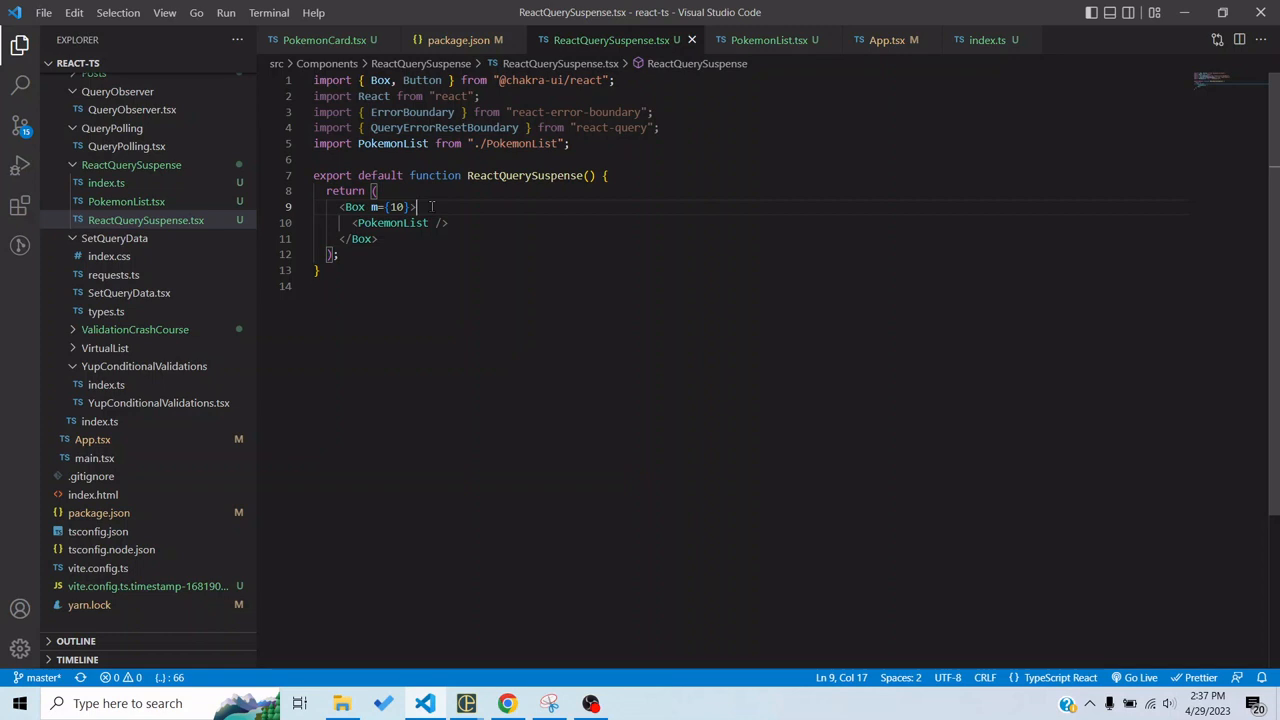
Wrap the box content in <QueryErrorResetBoundary> with a ({reset}) => render function.
type("<")
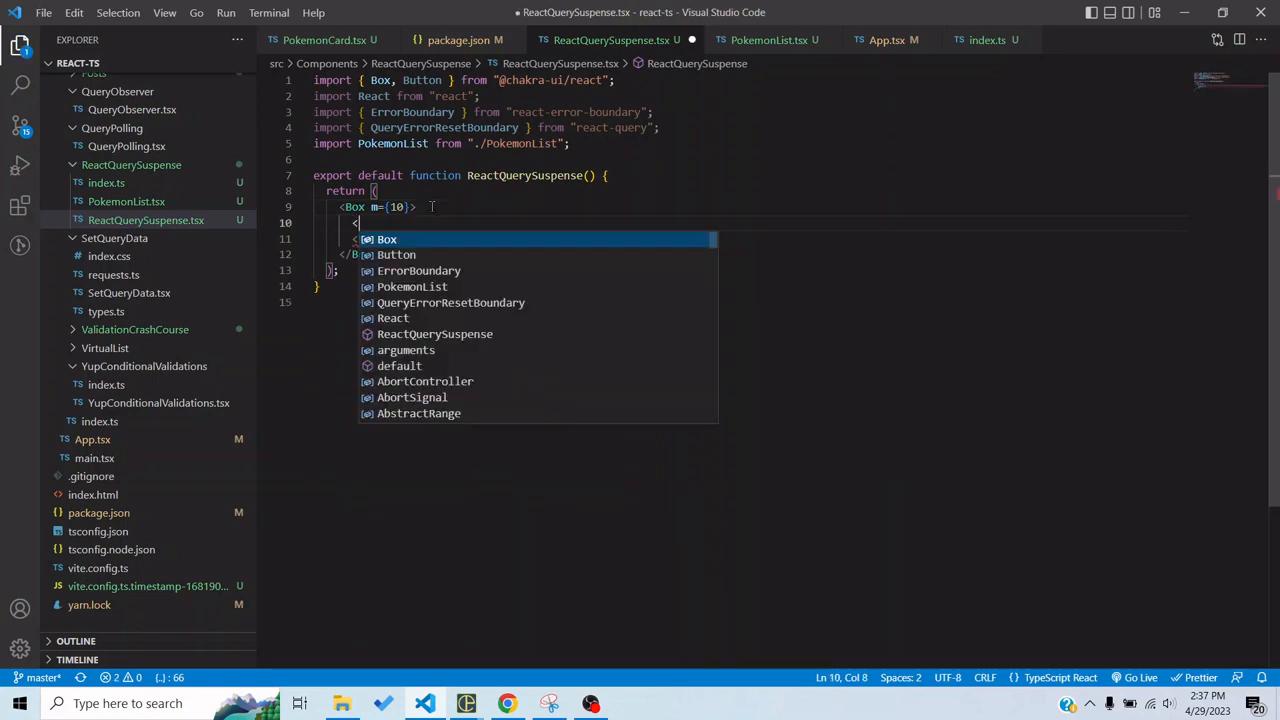
type("QueryErrorResetBoundary")
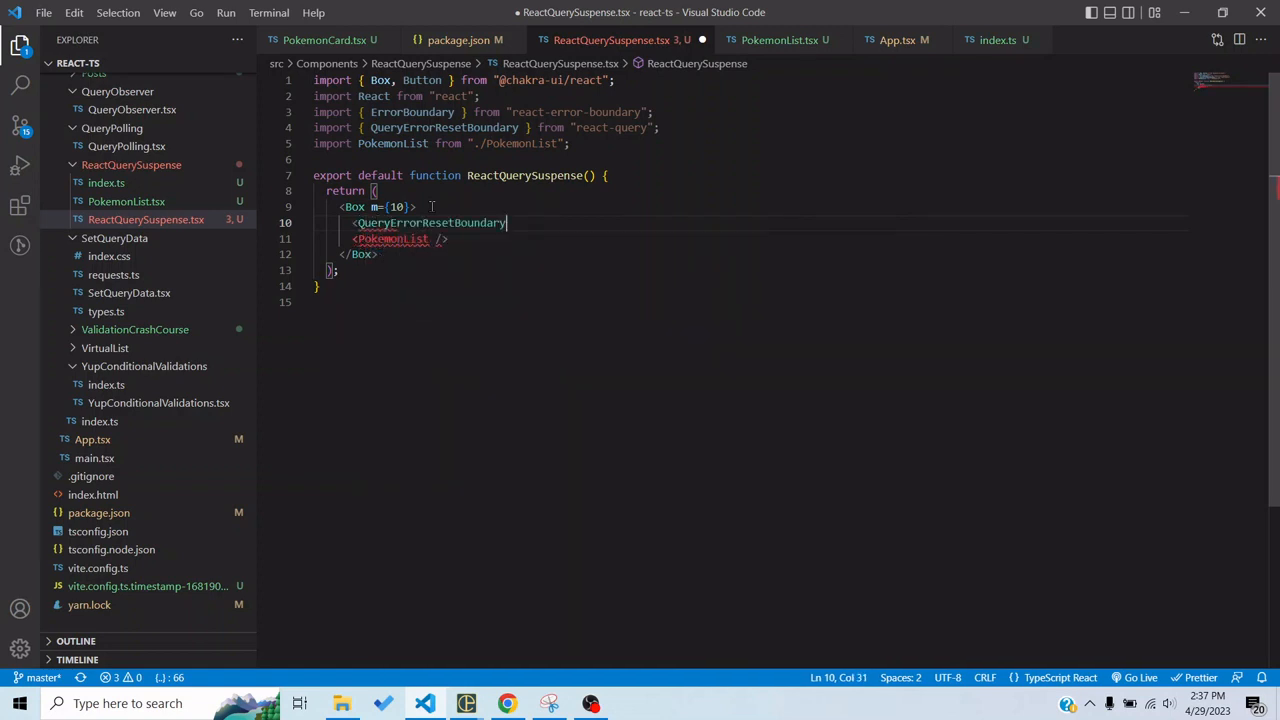
type(">")
type("{")
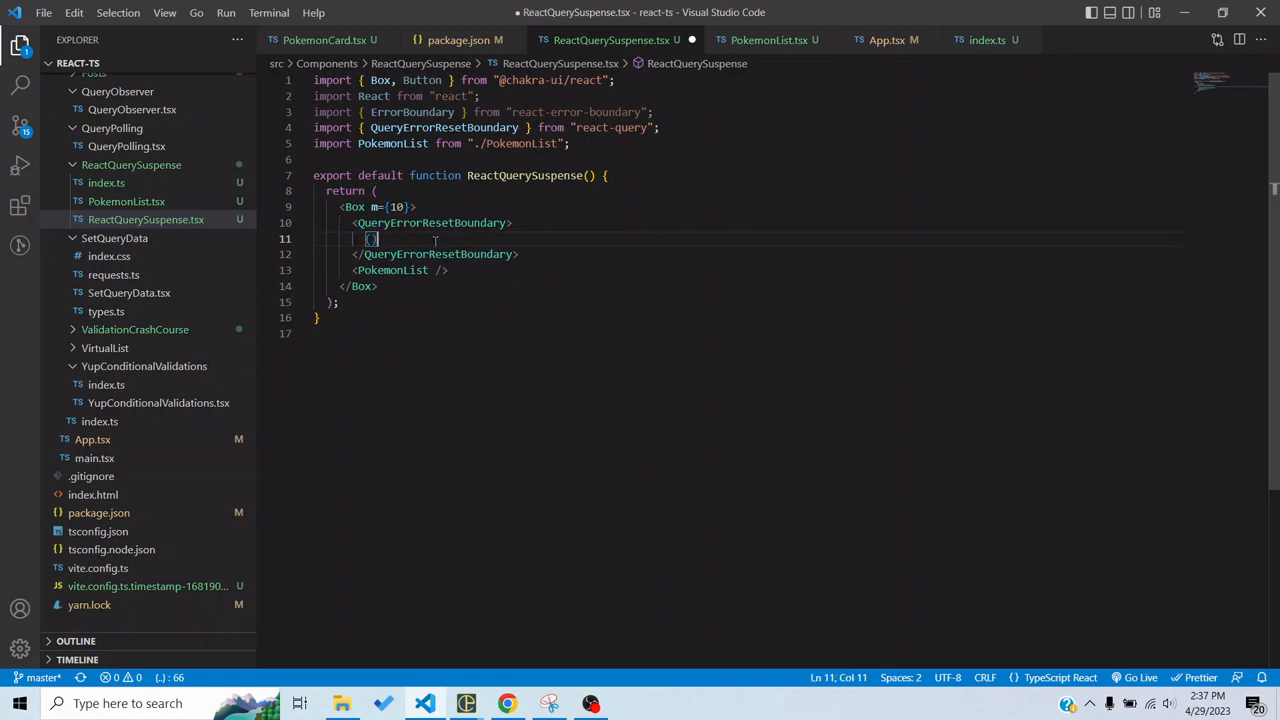
type("reset}")
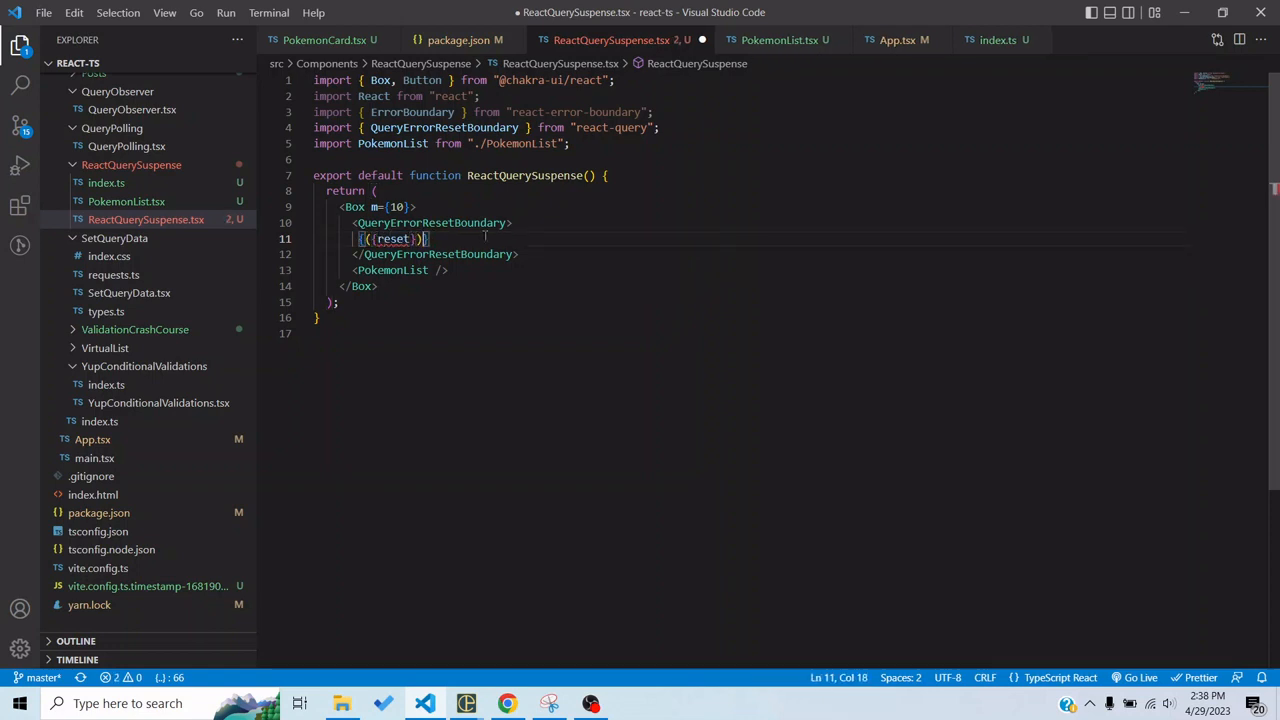
type("=>{")
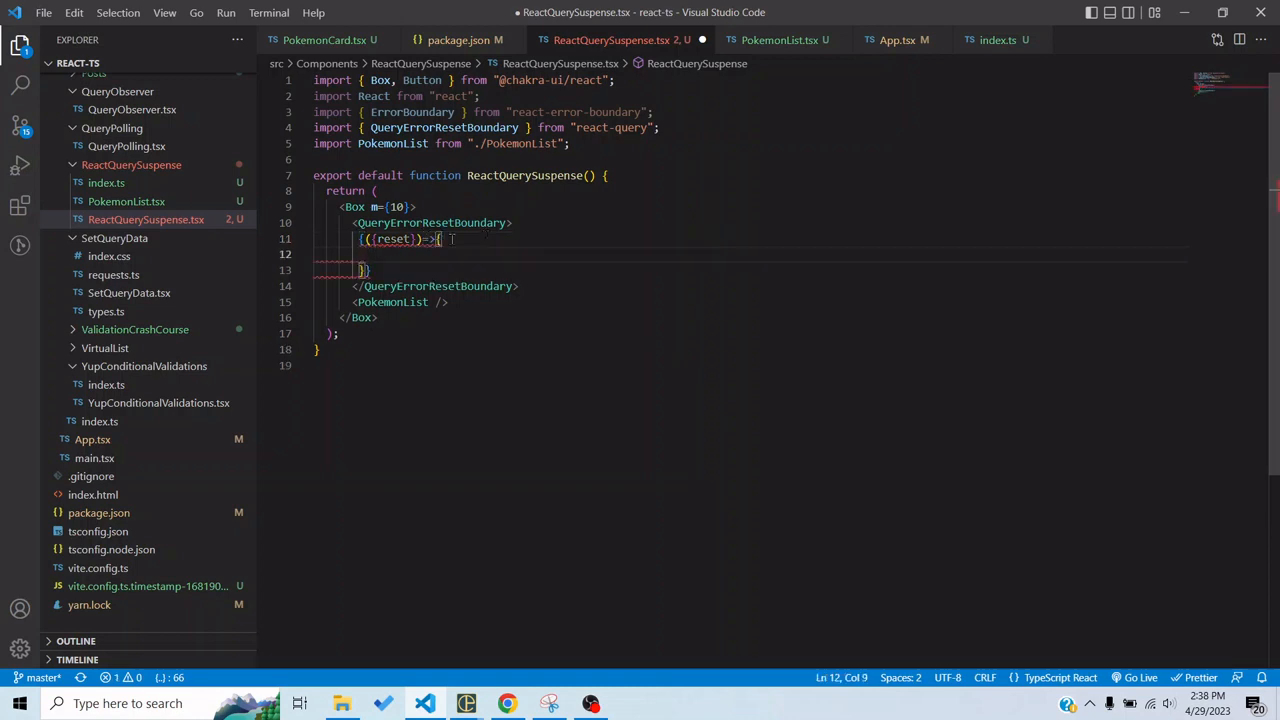
mouse_move(392, 238)
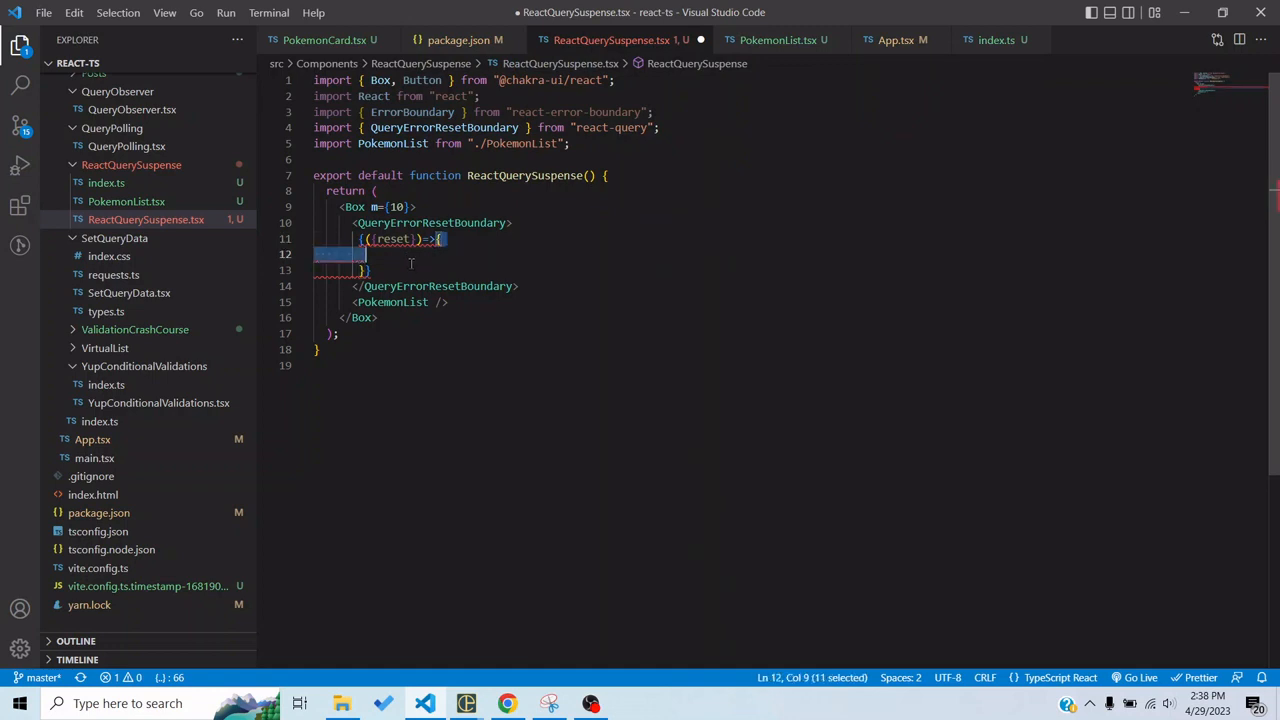
key("Delete")
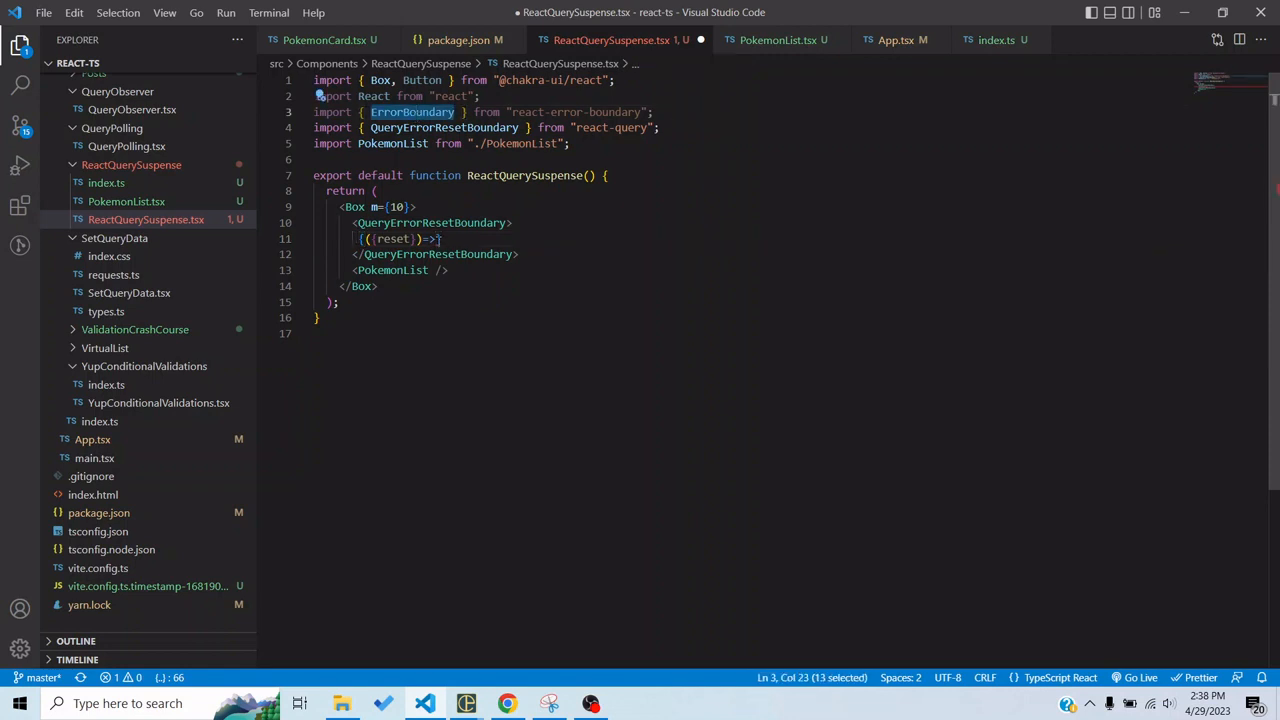
Add an ErrorBoundary inside it with onReset={reset} and fallbackRender={() => null}.
type("ErrorBoundary>")
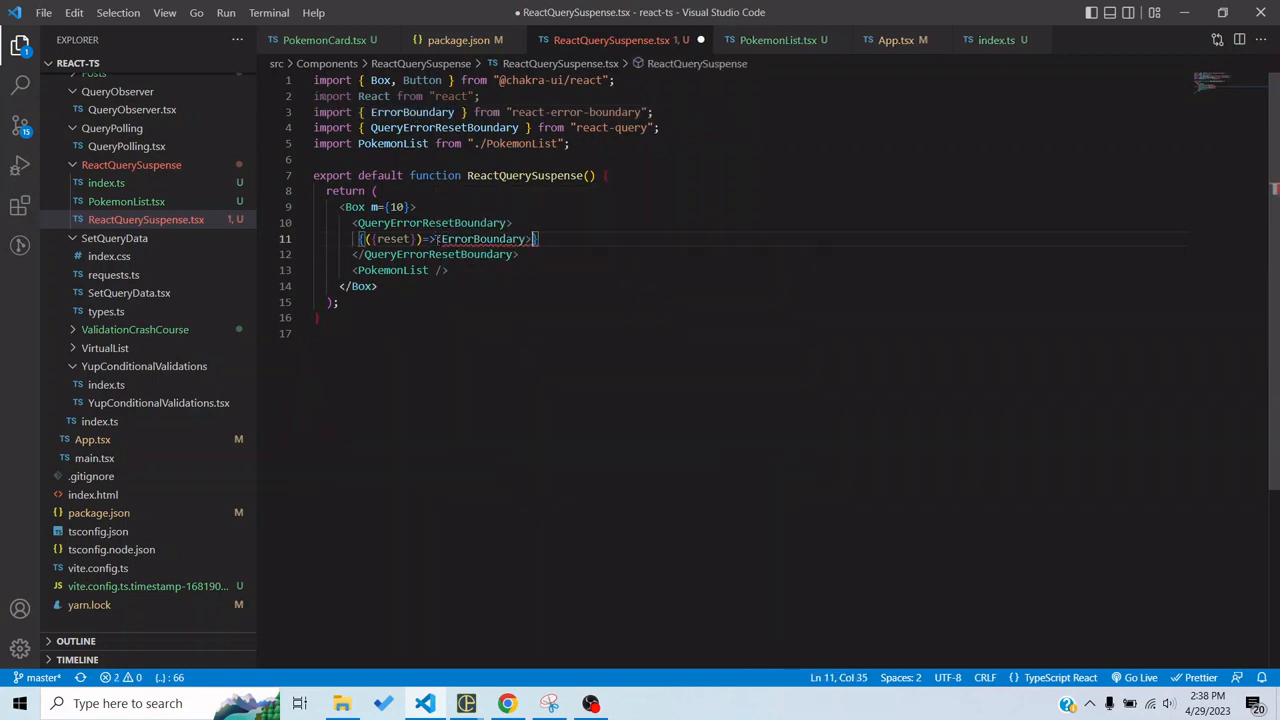
type(" onR")
key("Enter")
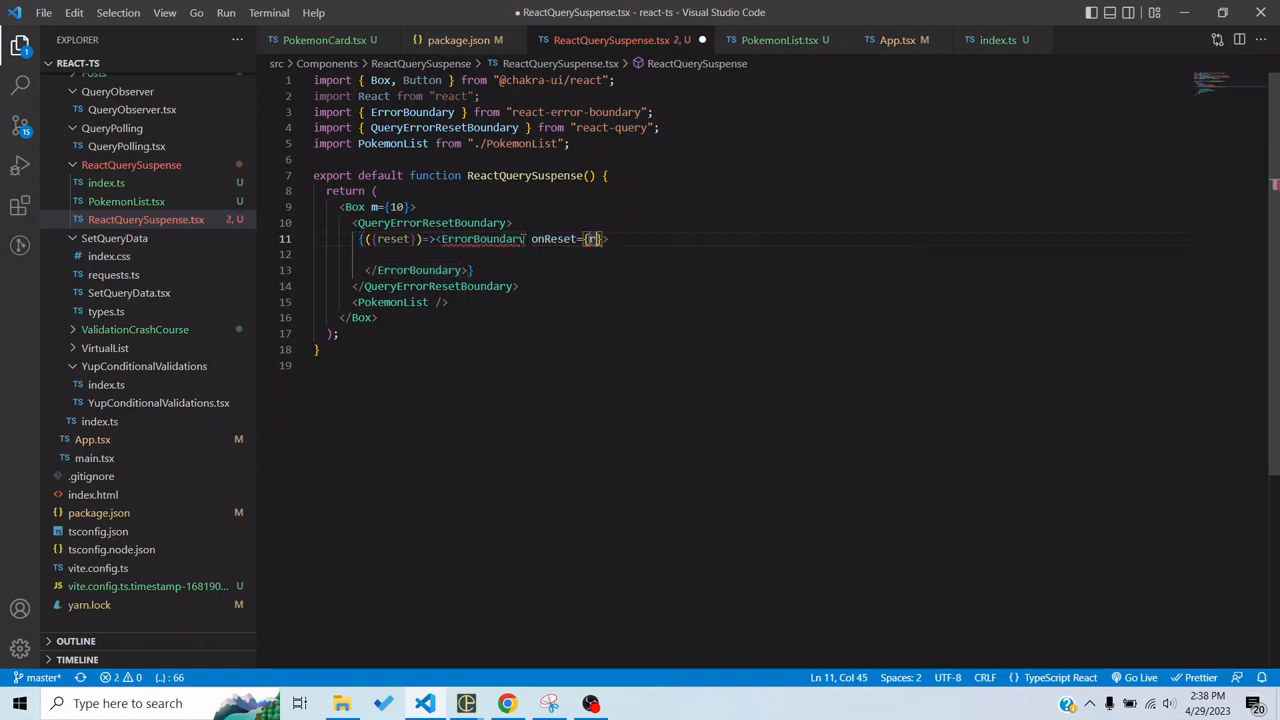
type("eset")
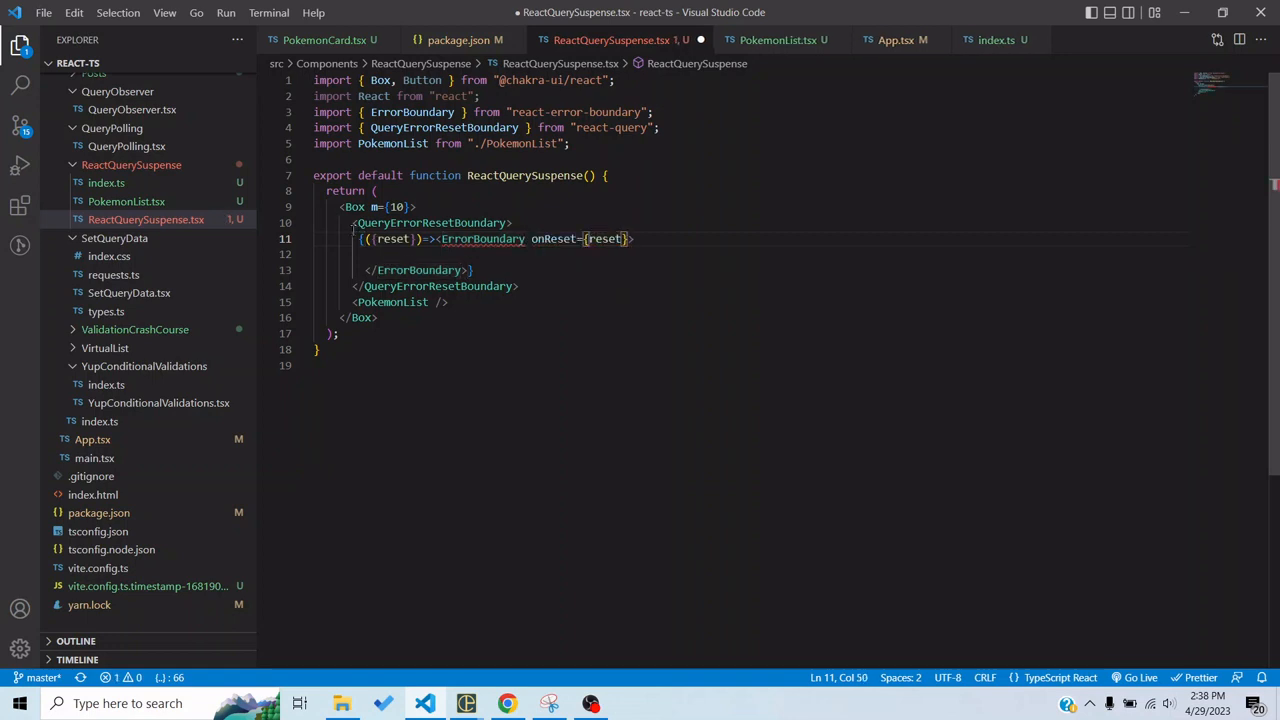
type("fallbackRender")
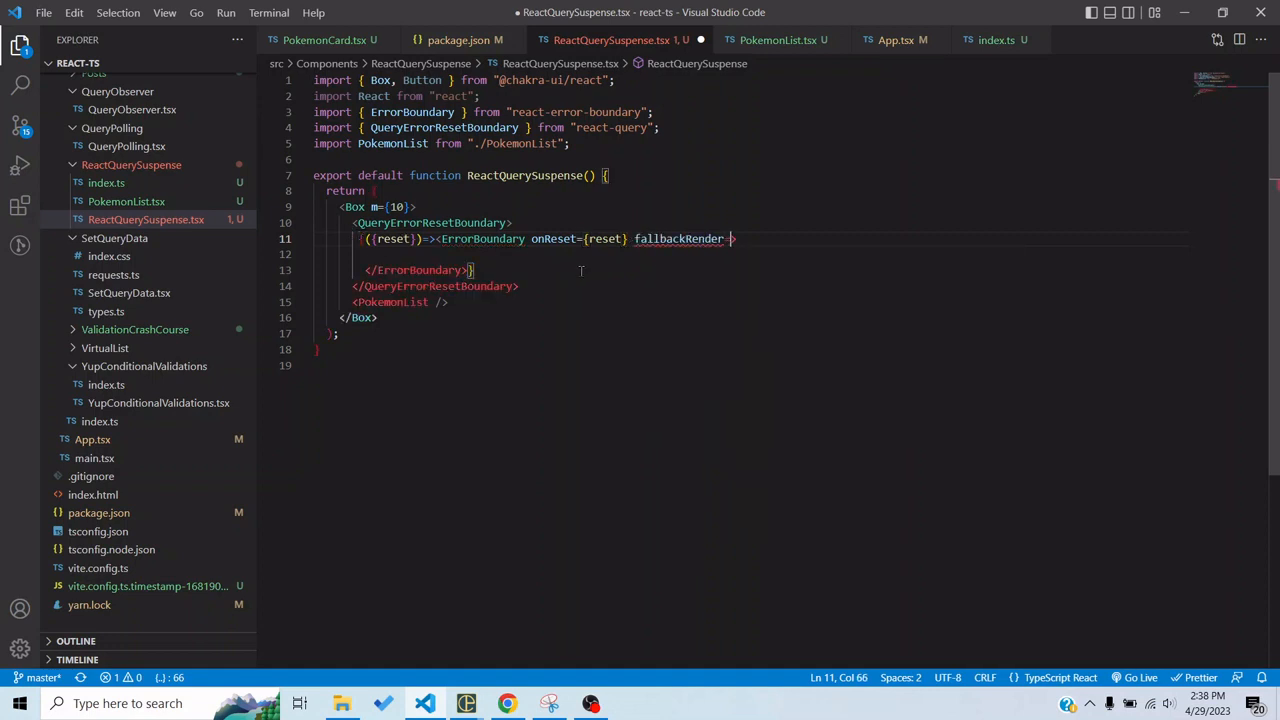
type("{()=")
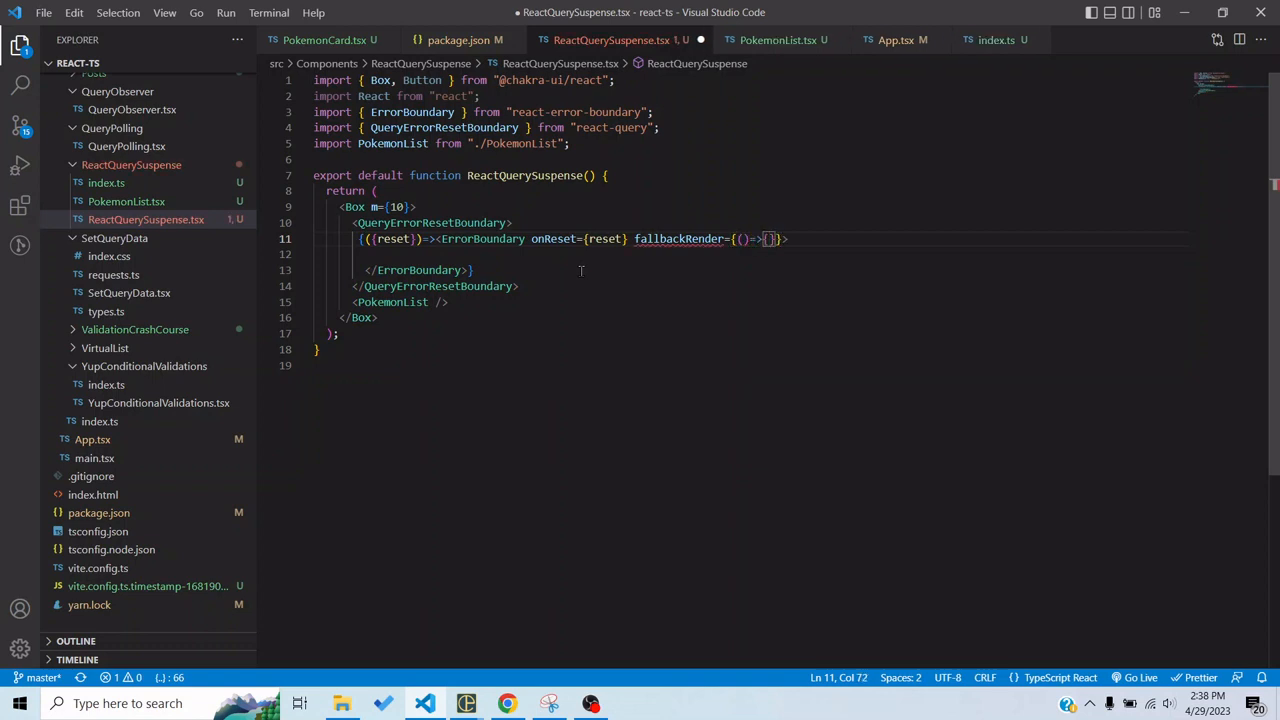
type("null")
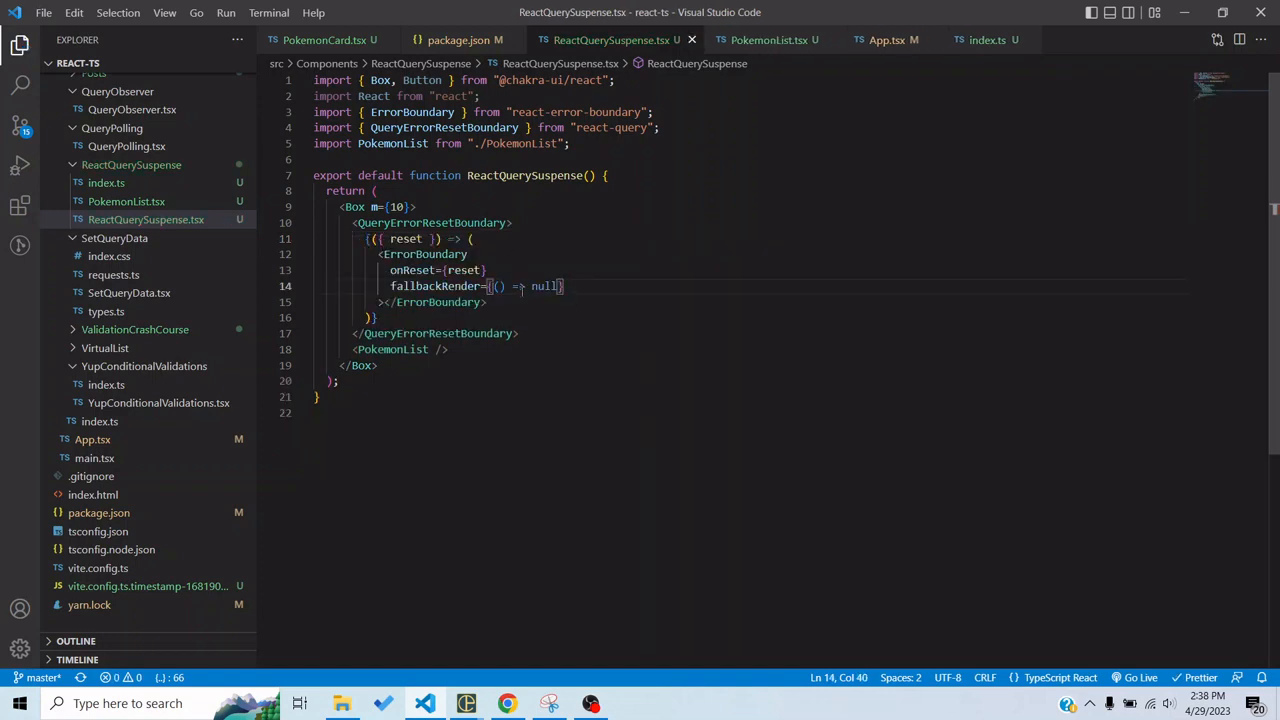
key("Enter")
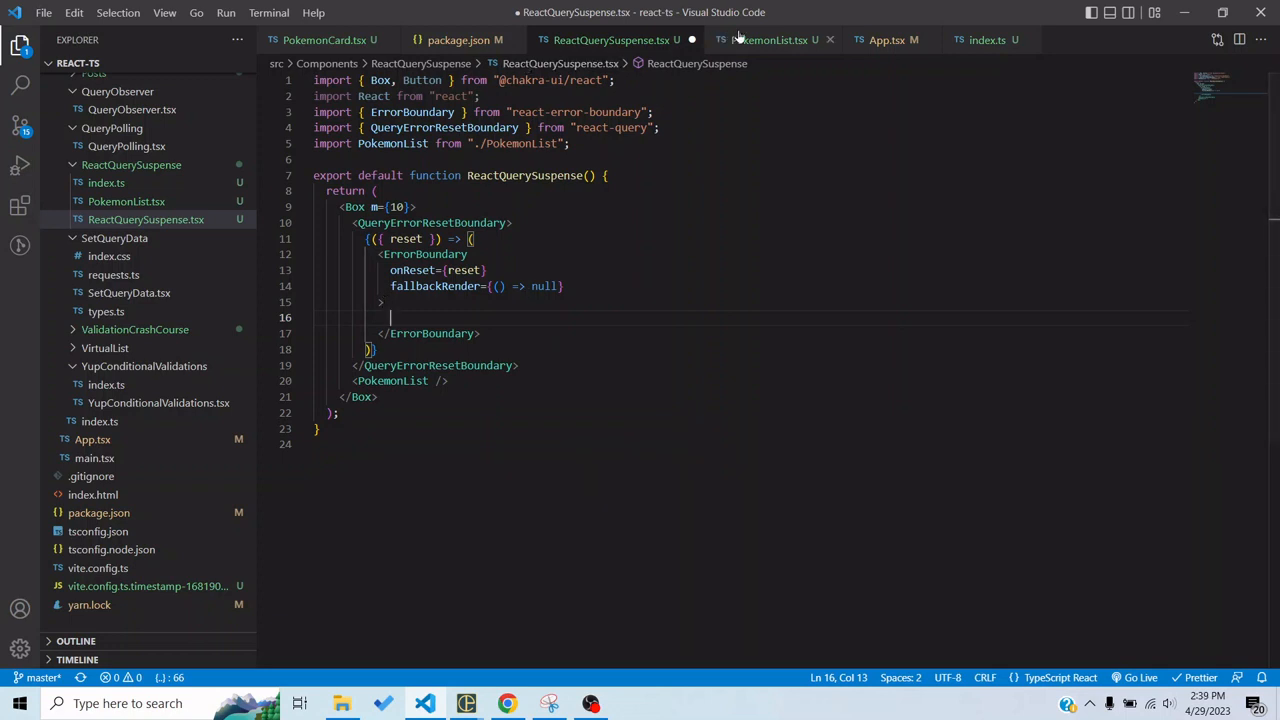
left_click(764, 40)
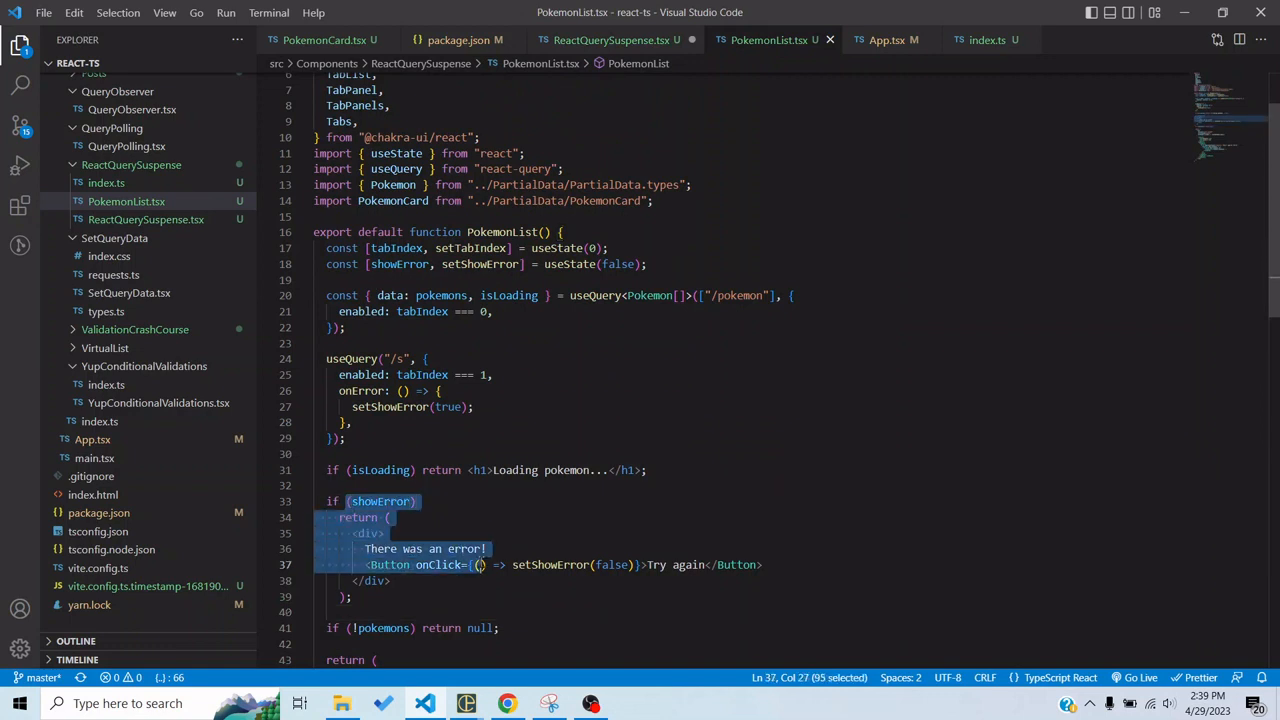
Wrap PokemonList in React.Suspense inside the ErrorBoundary and start its fallback prop.
left_click(610, 40)
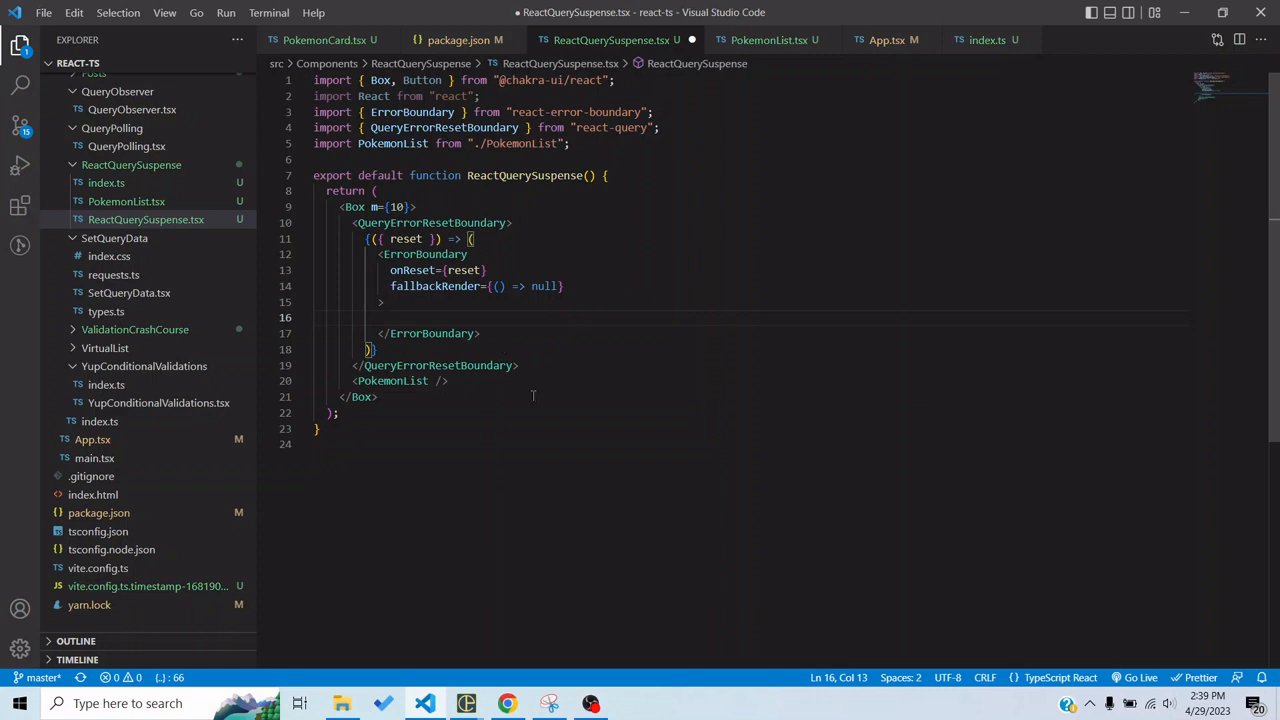
type("React.Suspense>")
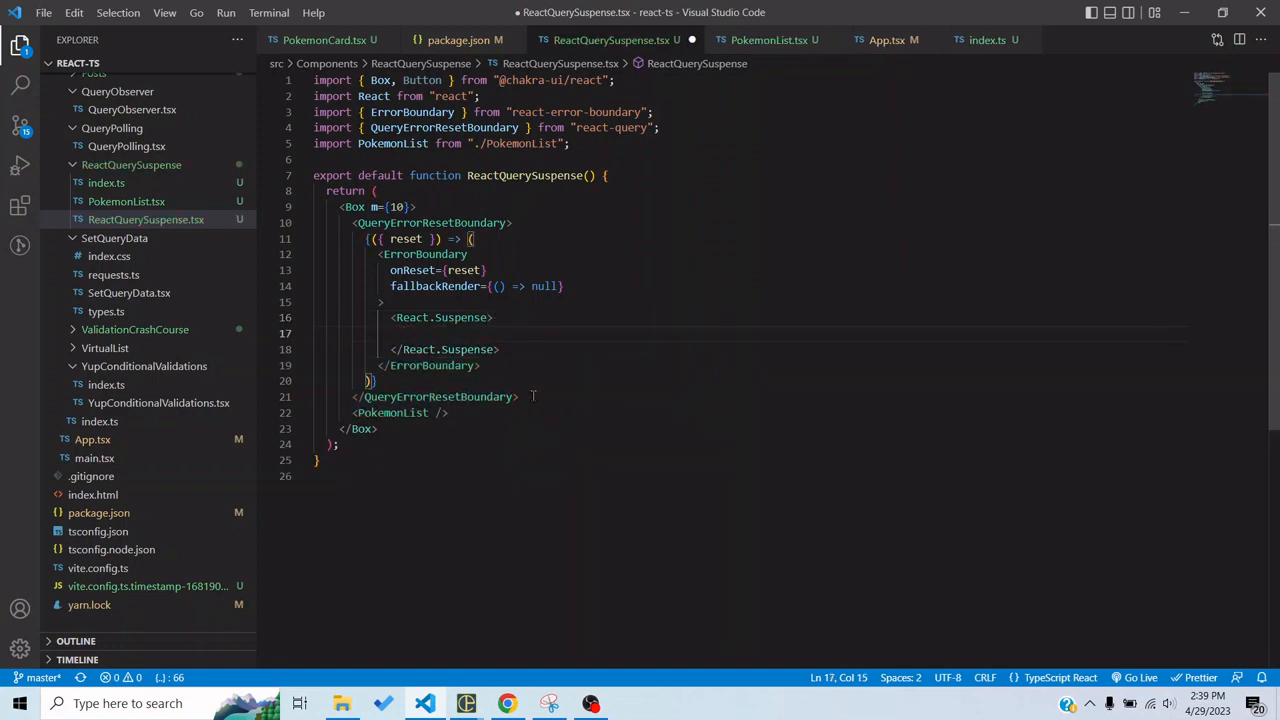
type("PokemonList />")
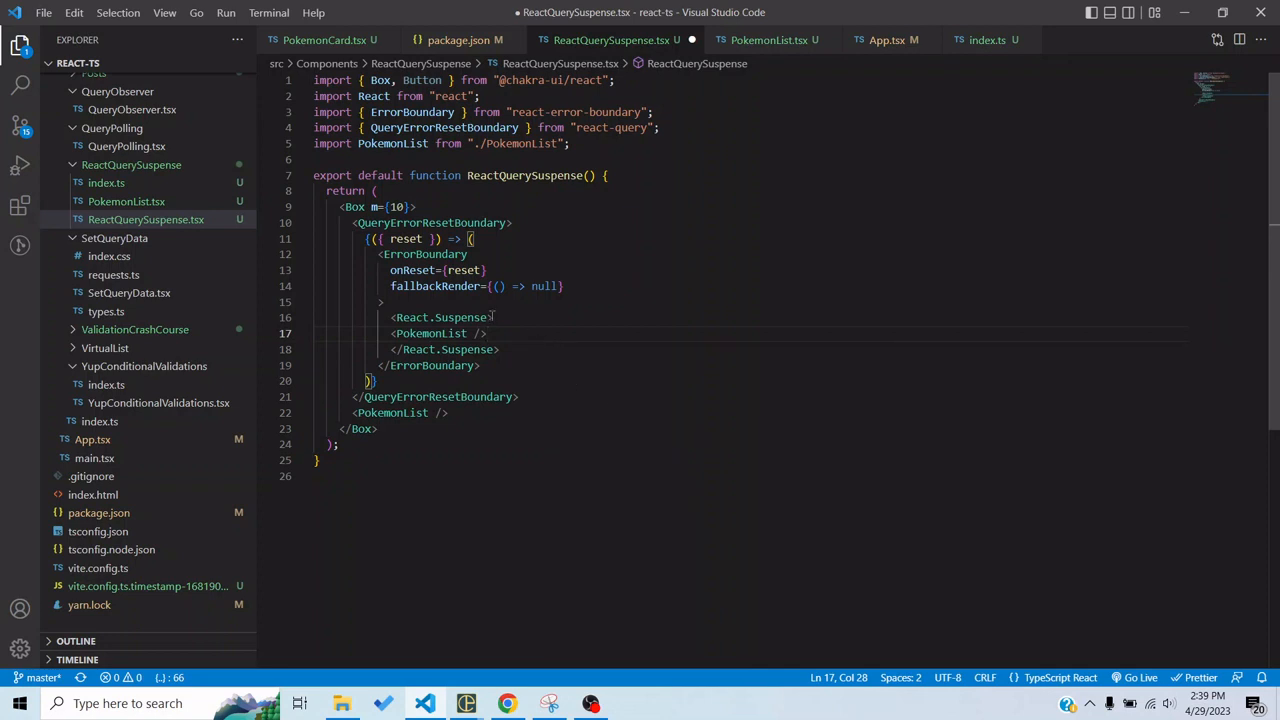
type("fallback={")
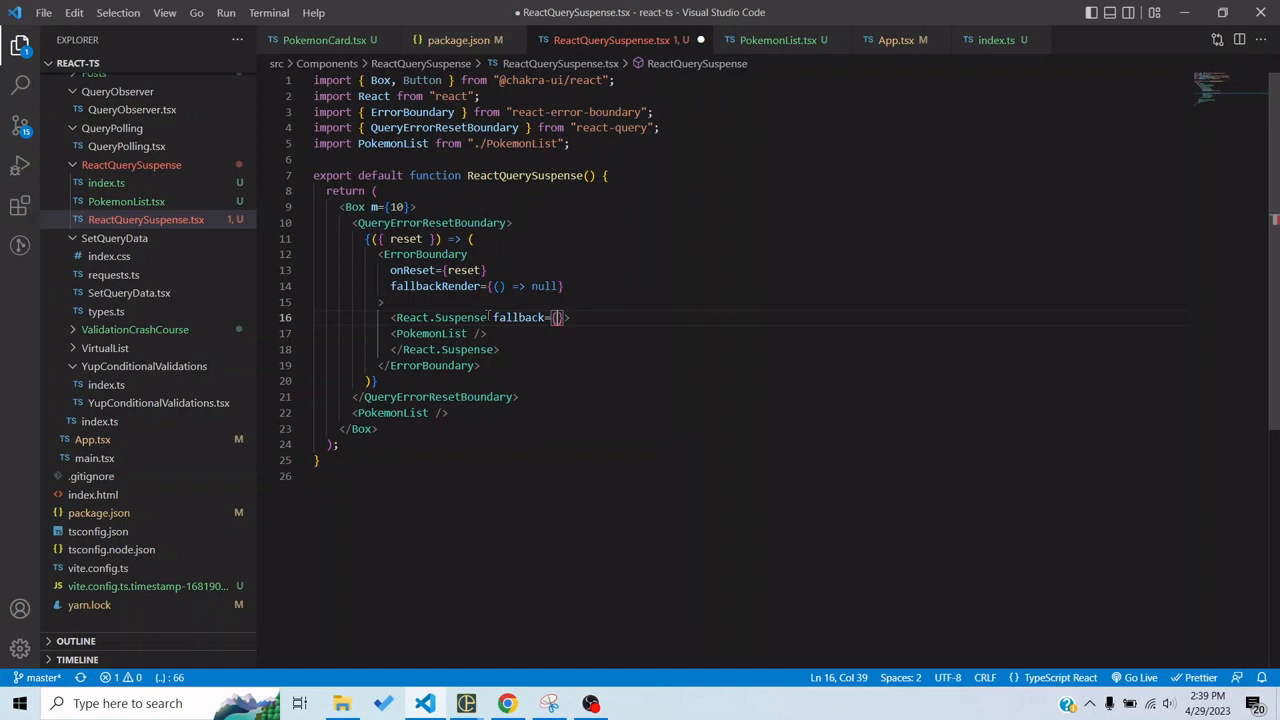
Set the Suspense fallback to <h1>Loading pokemon...</h1> copied from PokemonList, and save.
left_click(780, 40)
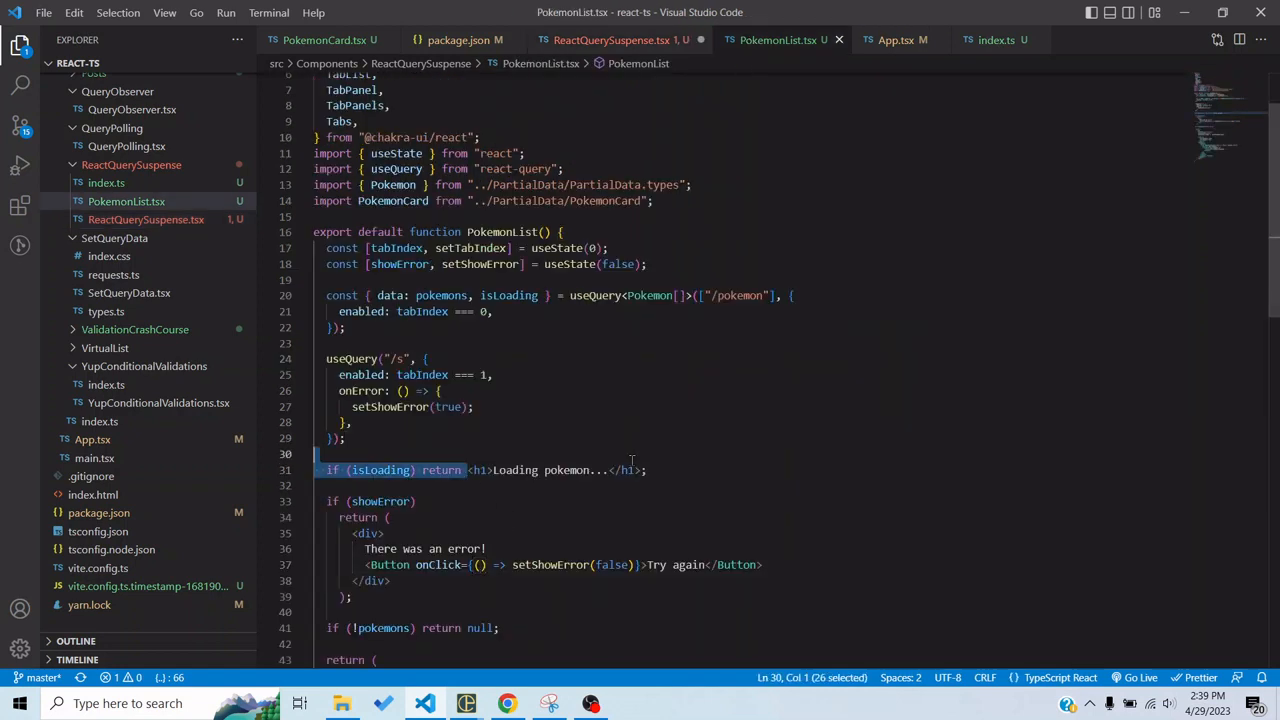
left_click(612, 40)
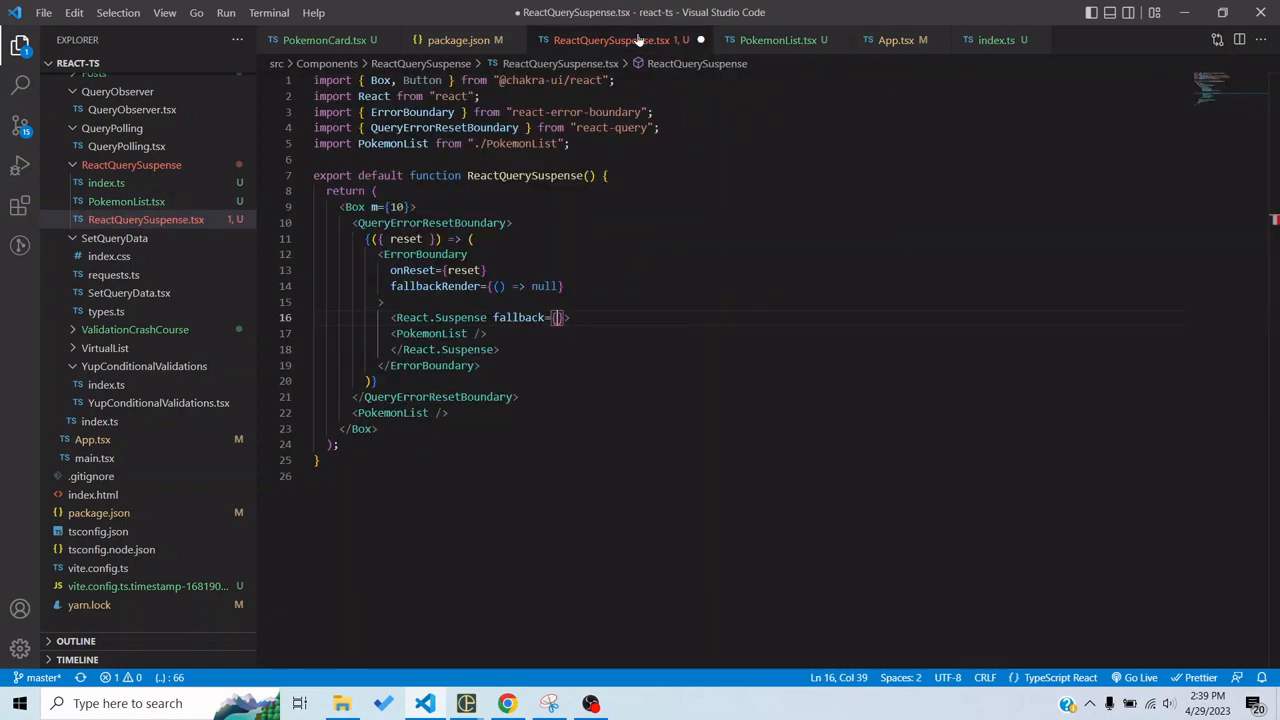
type("<h1>Loading pokemon...</h1>")
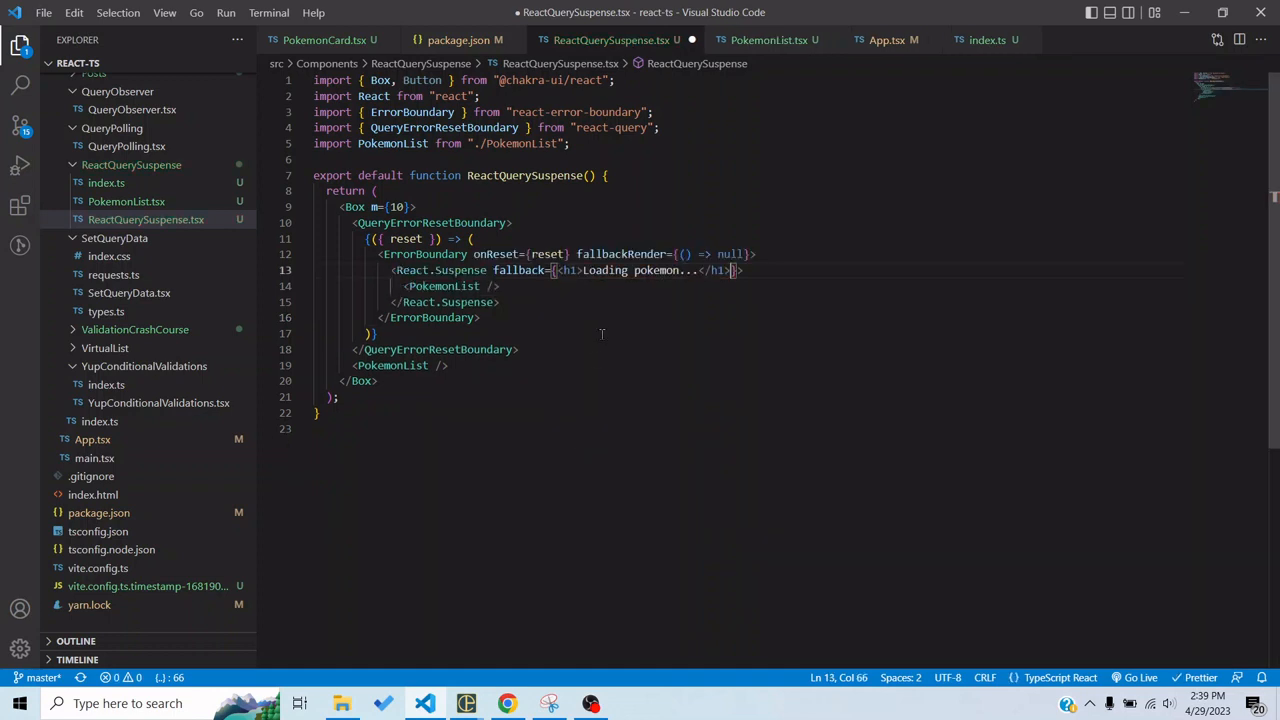
key("ctrl+s")
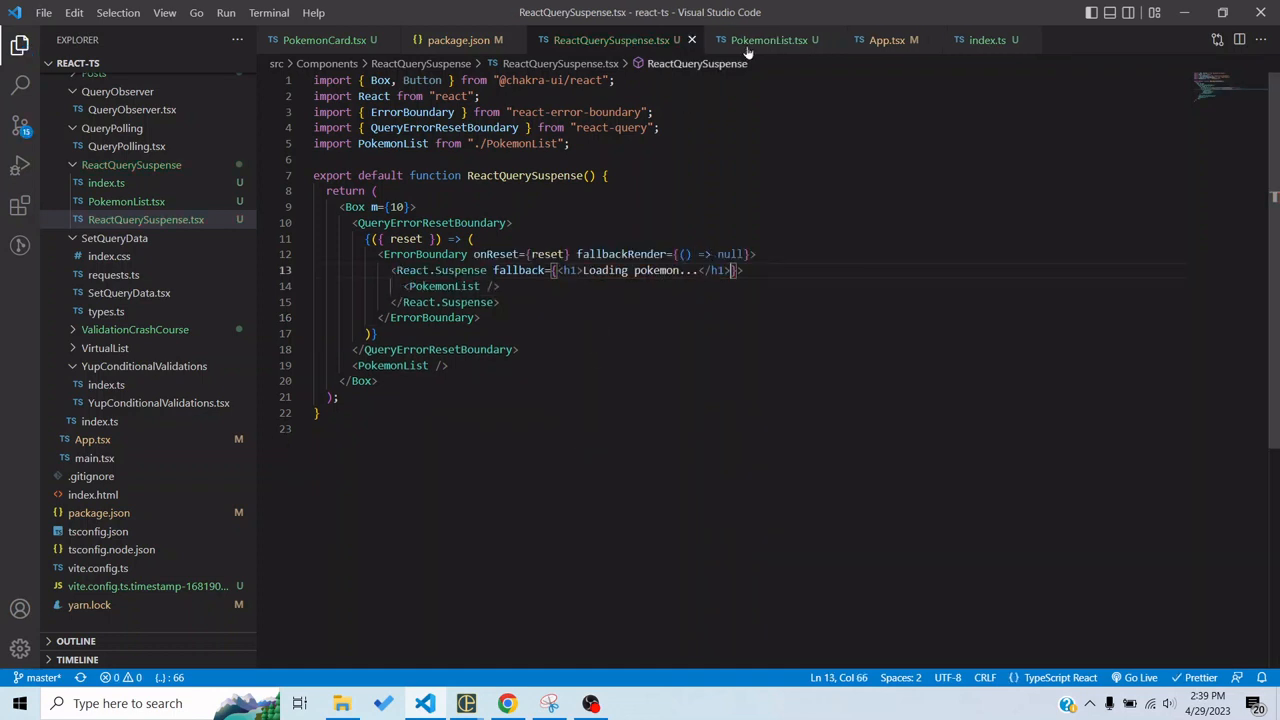
Copy PokemonList's error div into fallbackRender and destructure resetErrorBoundary in its params.
left_click(770, 40)
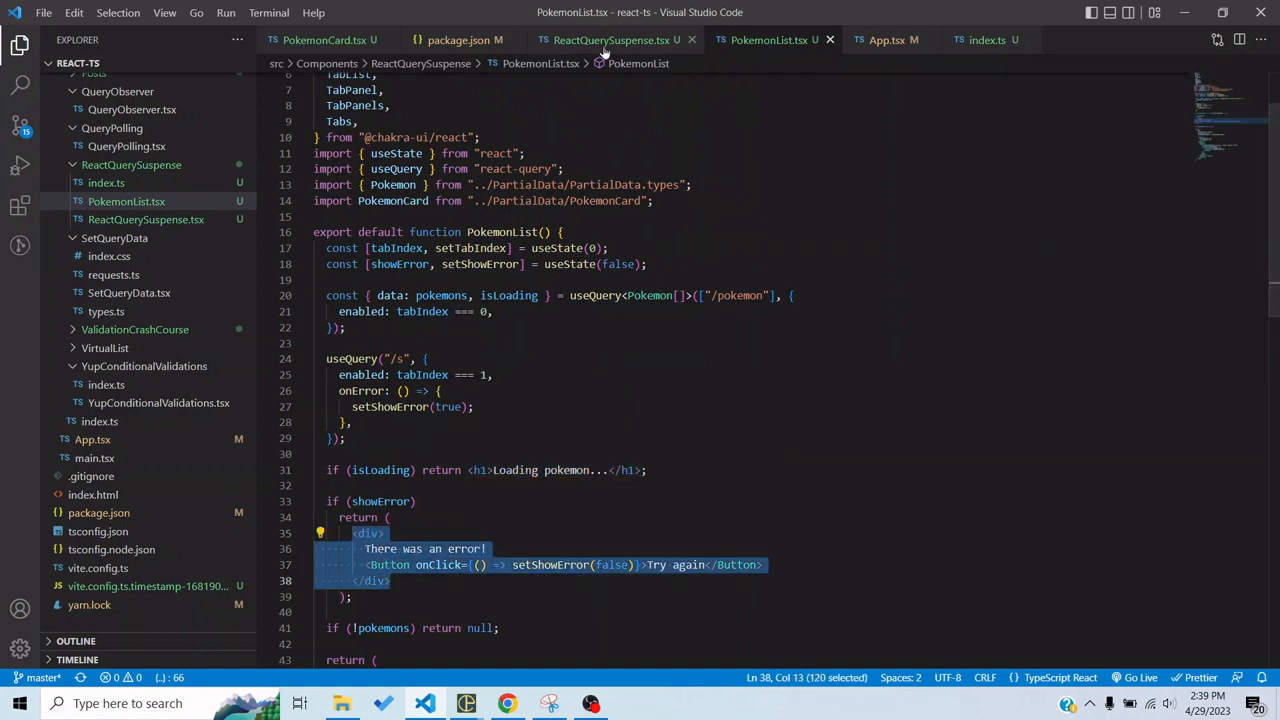
left_click(612, 40)
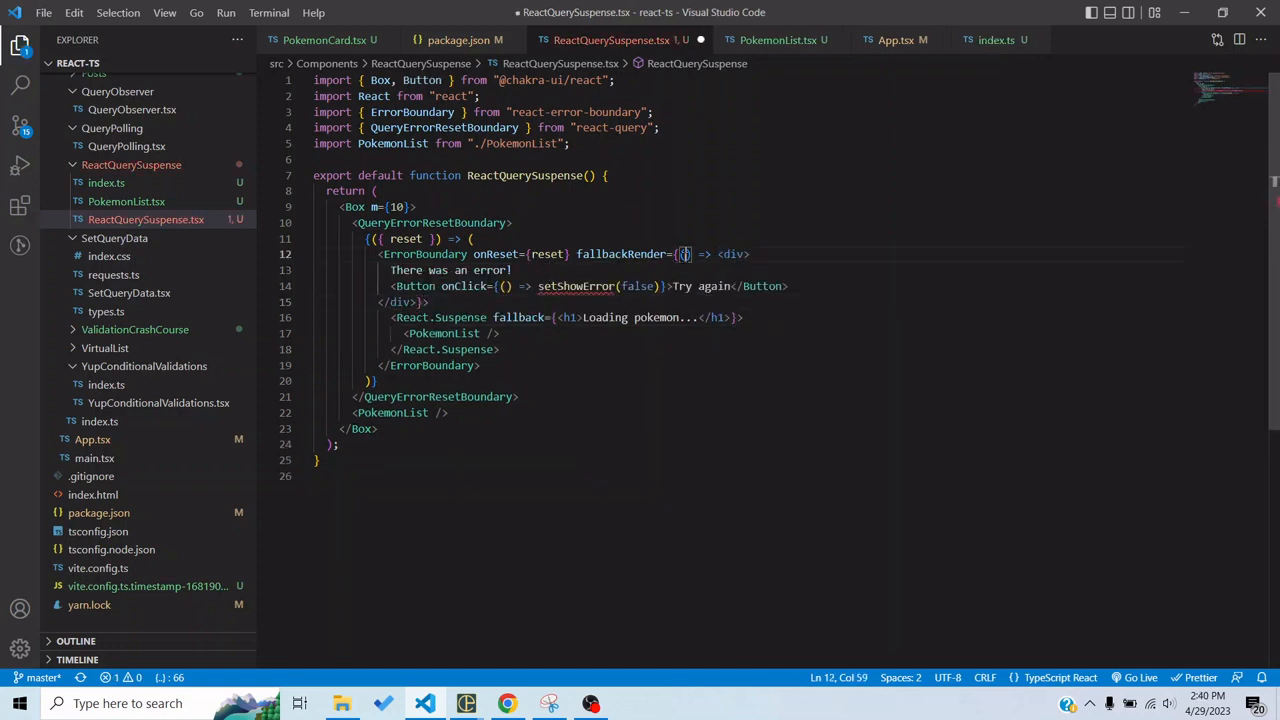
type("error, res}")
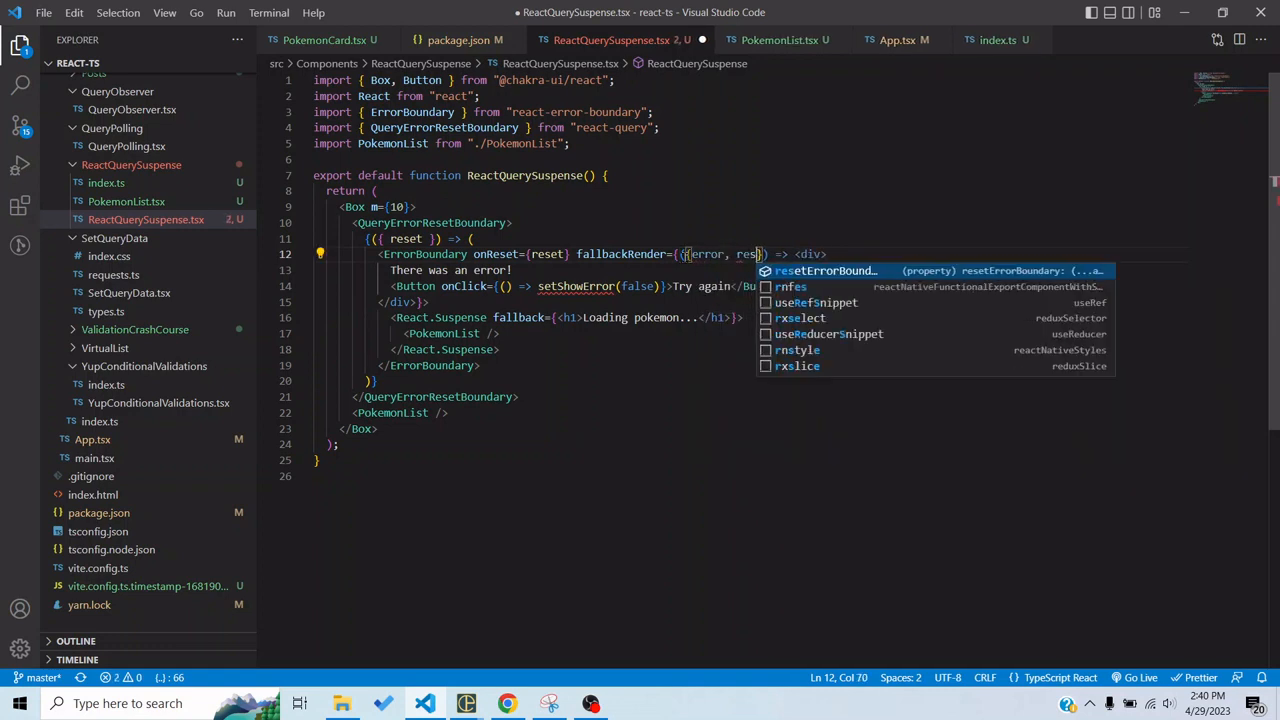
key("Tab")
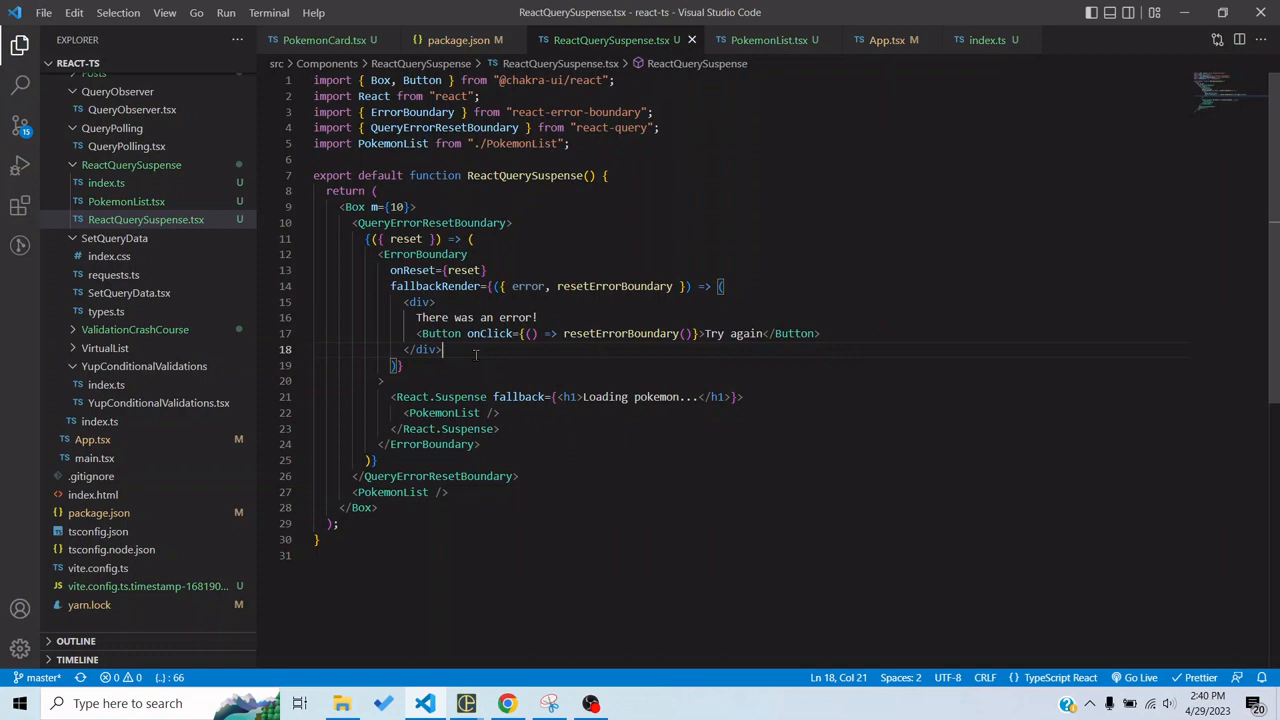
Wire the Try again button's onClick to resetErrorBoundary and tidy the fallback's parameters.
double_click(620, 332)
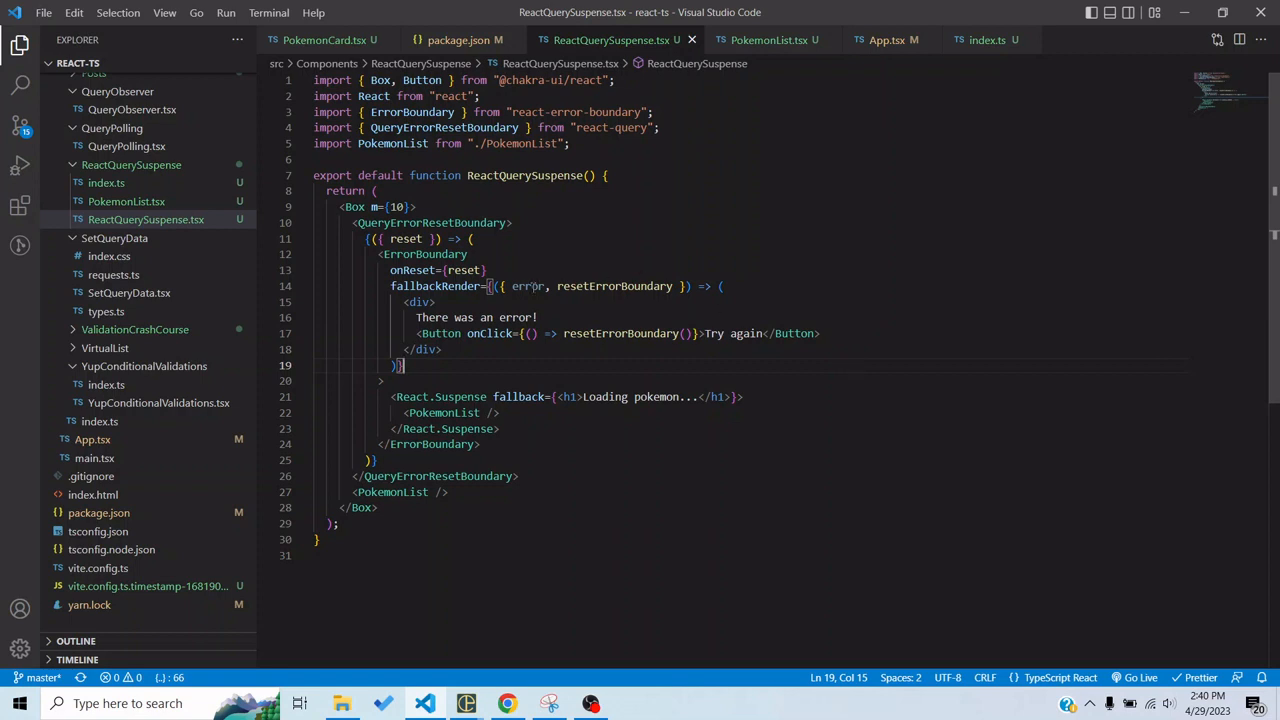
double_click(528, 286)
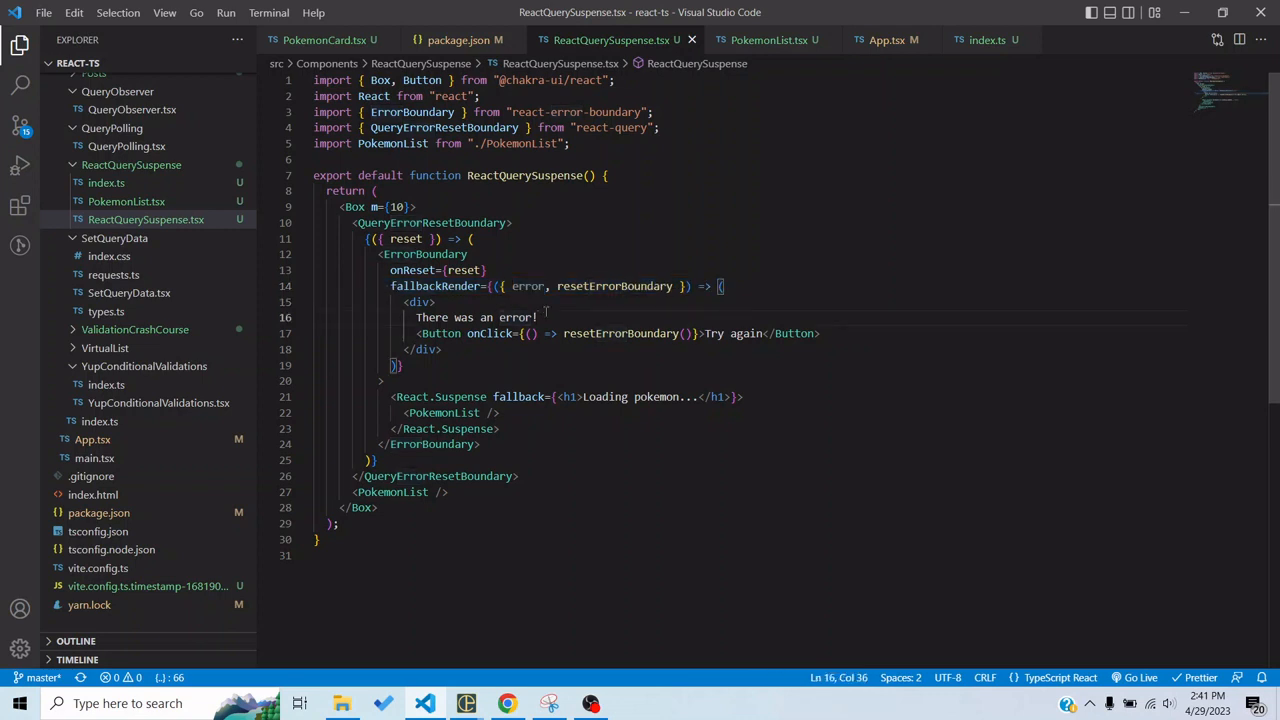
left_click_drag(416, 316, 536, 316)
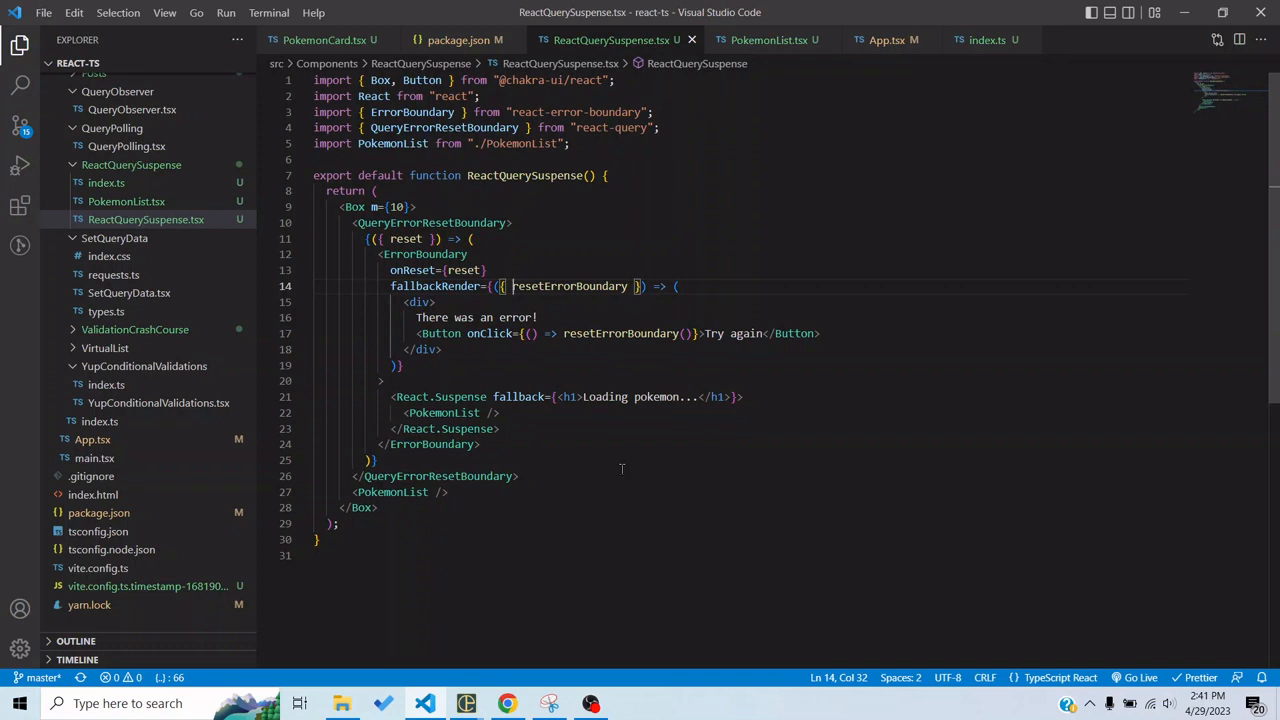
mouse_move(612, 468)
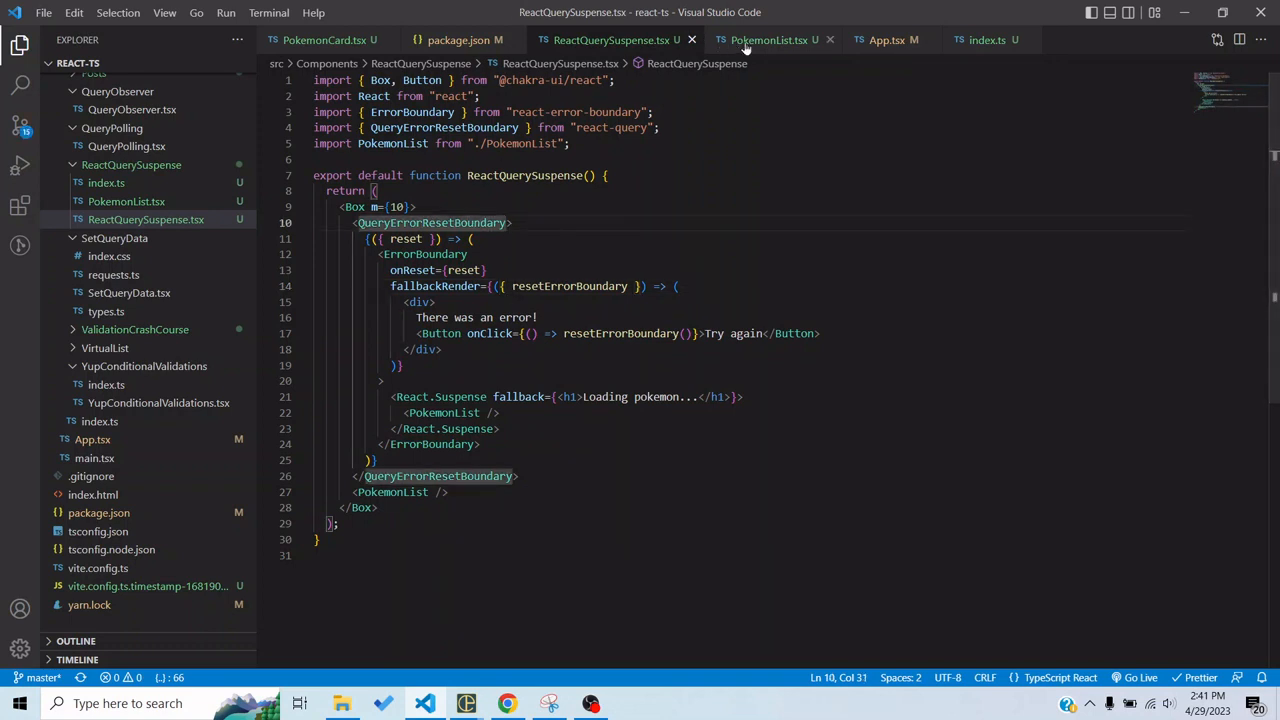
Delete PokemonList's isLoading/showError handling and onError option, then check the remaining queries.
left_click(768, 40)
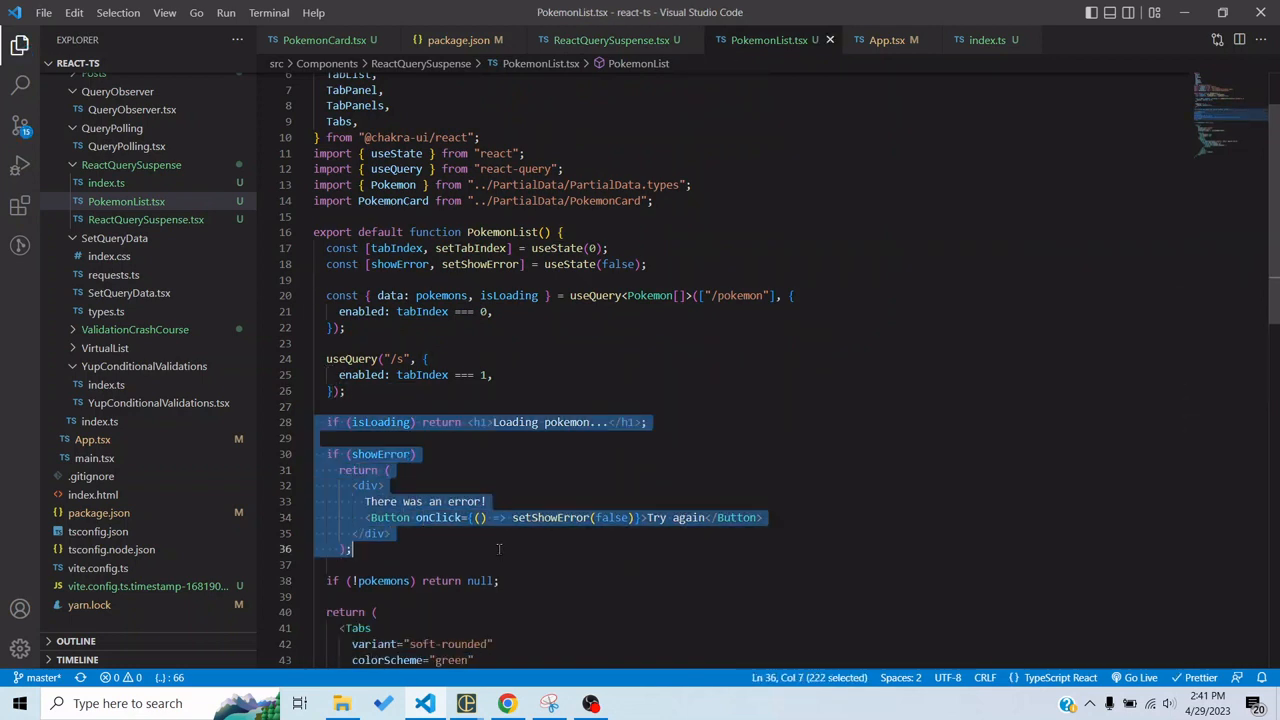
key("Delete")
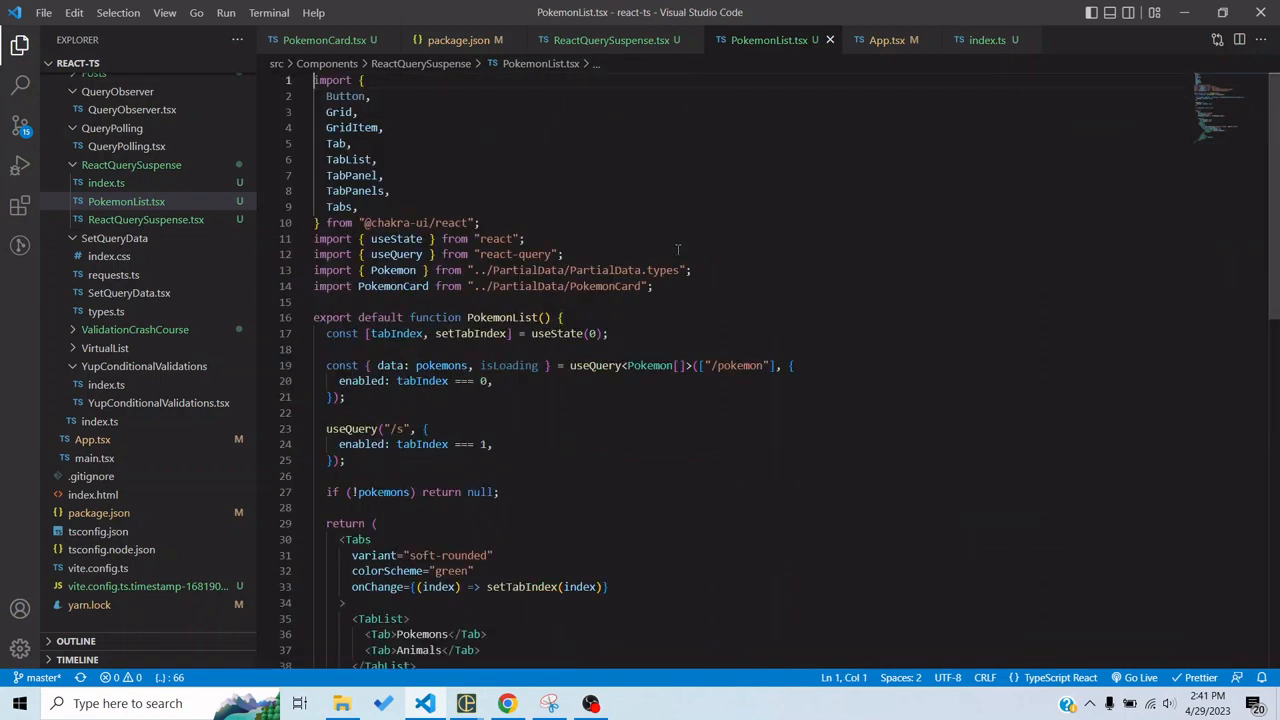
left_click(610, 40)
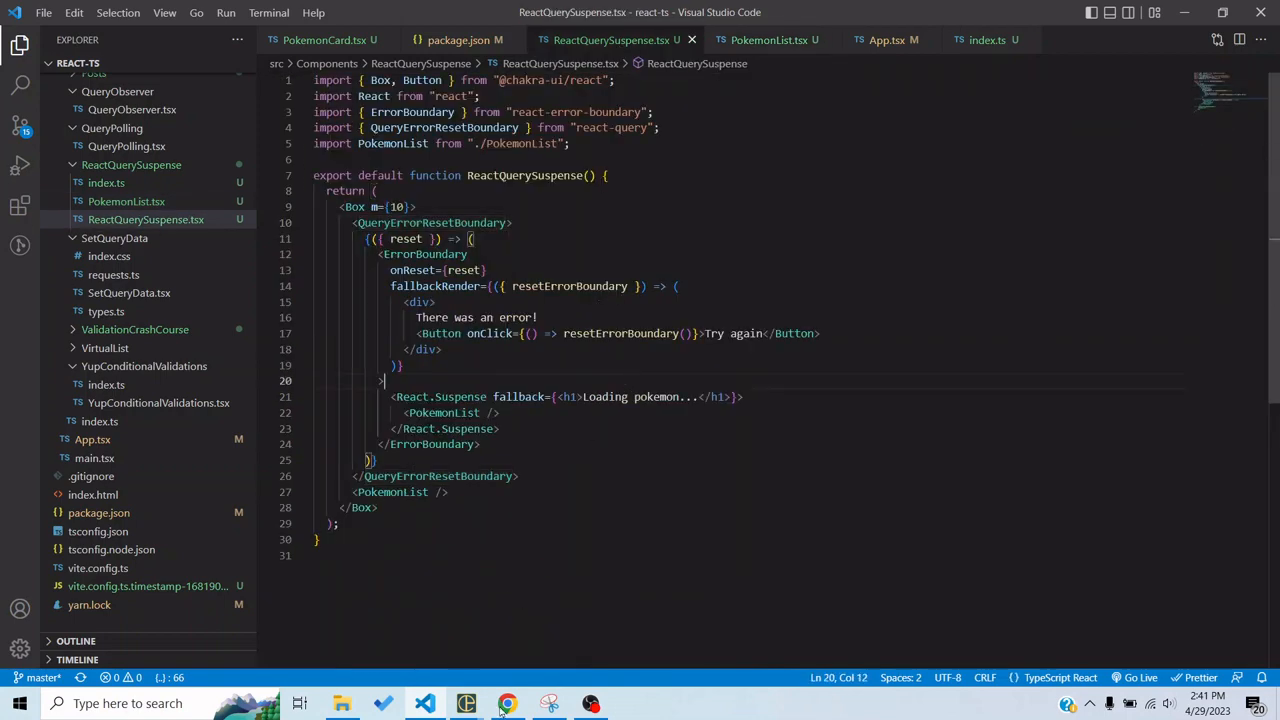
left_click(508, 704)
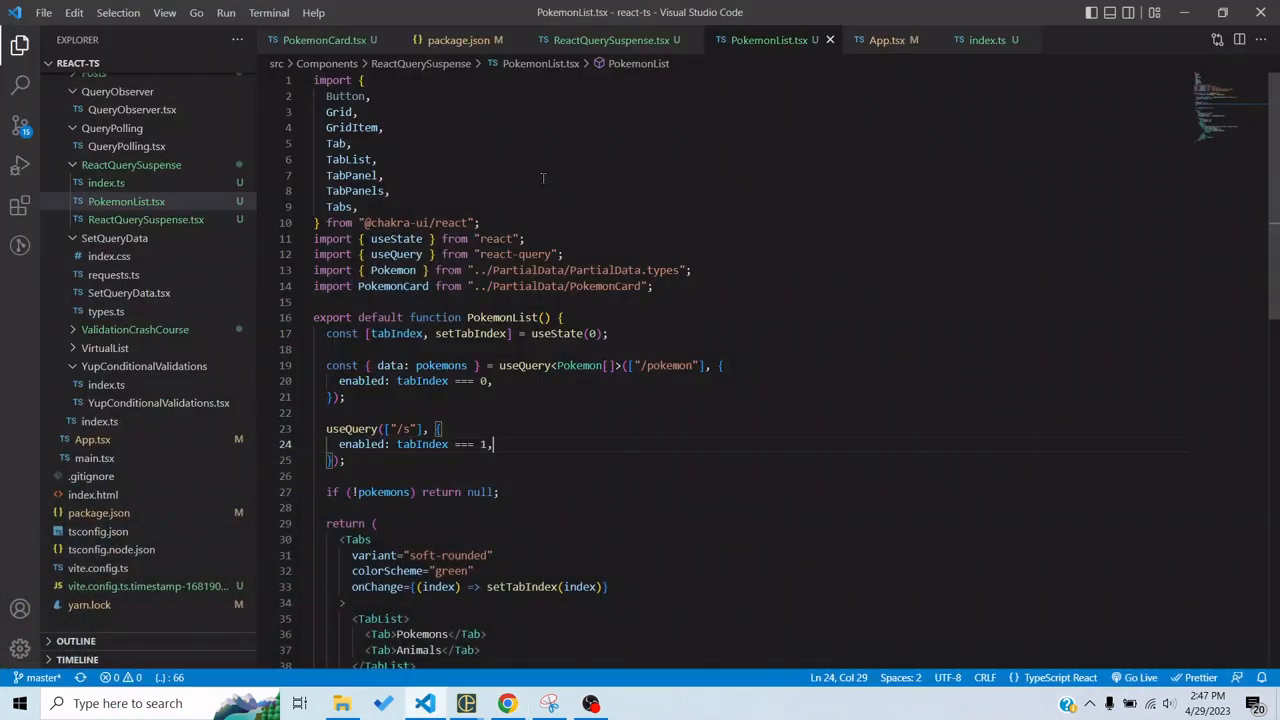
left_click(604, 40)
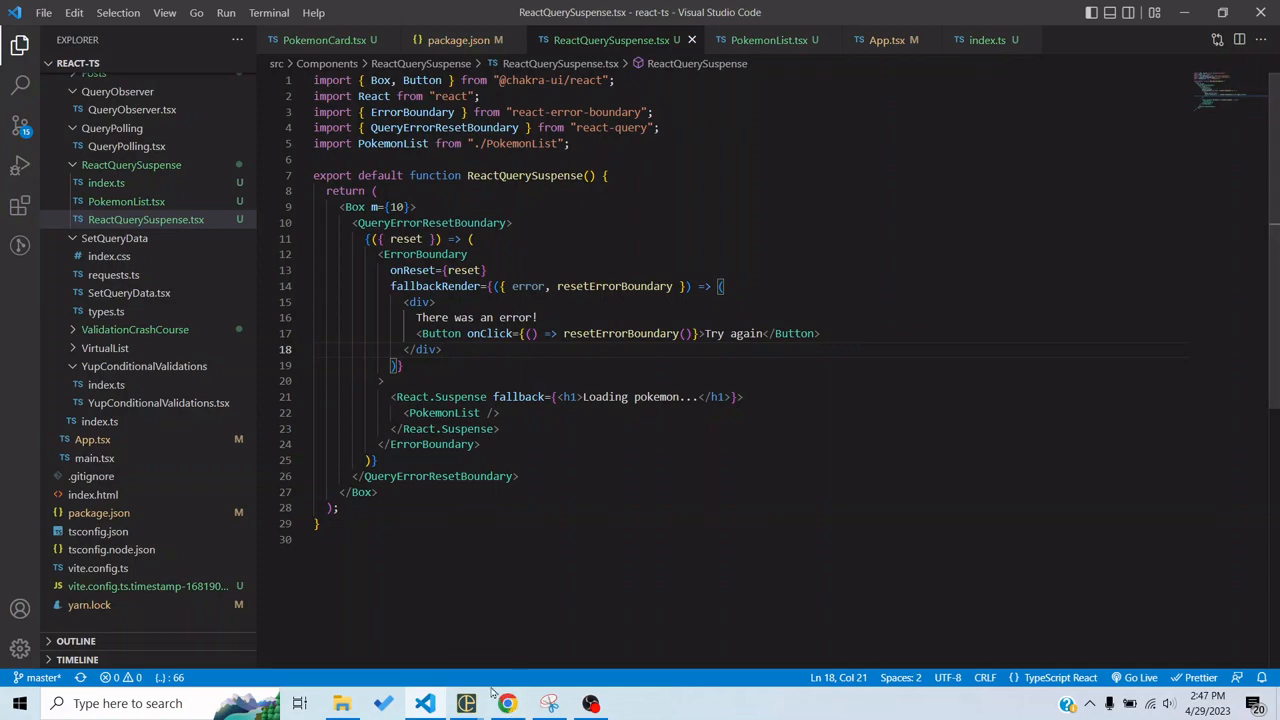
left_click(508, 704)
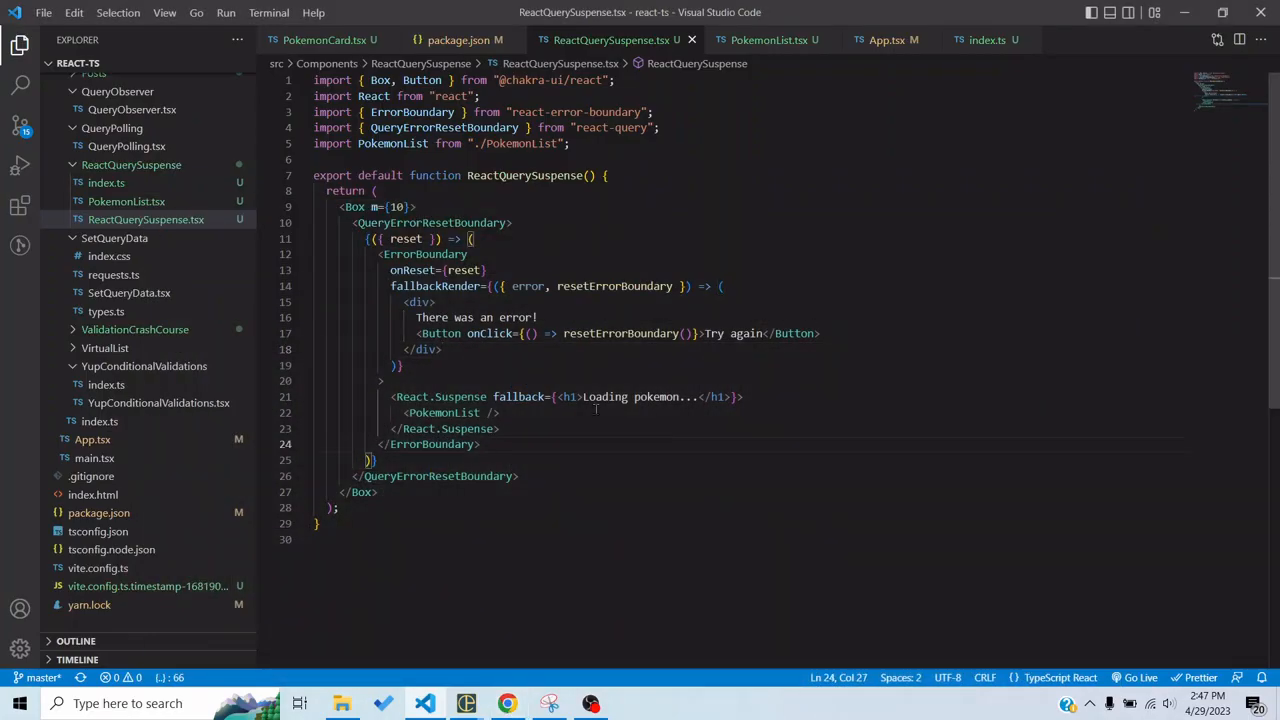
left_click(764, 40)
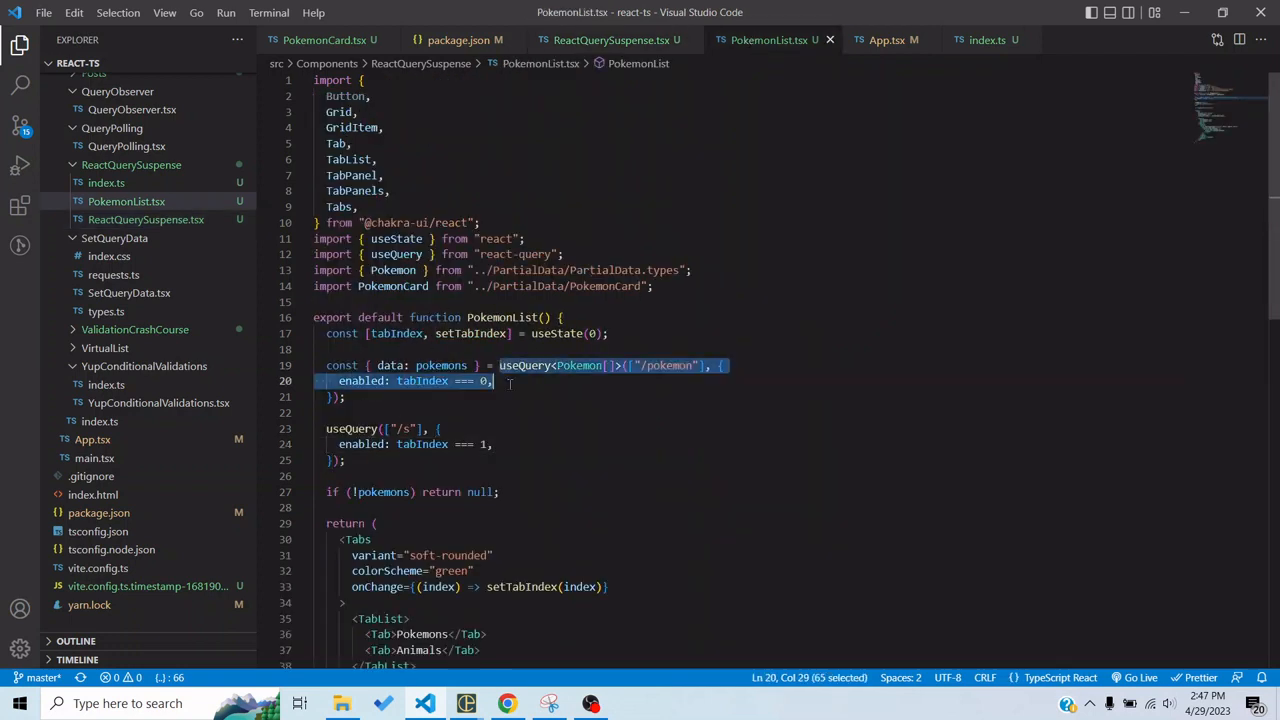
left_click(612, 40)
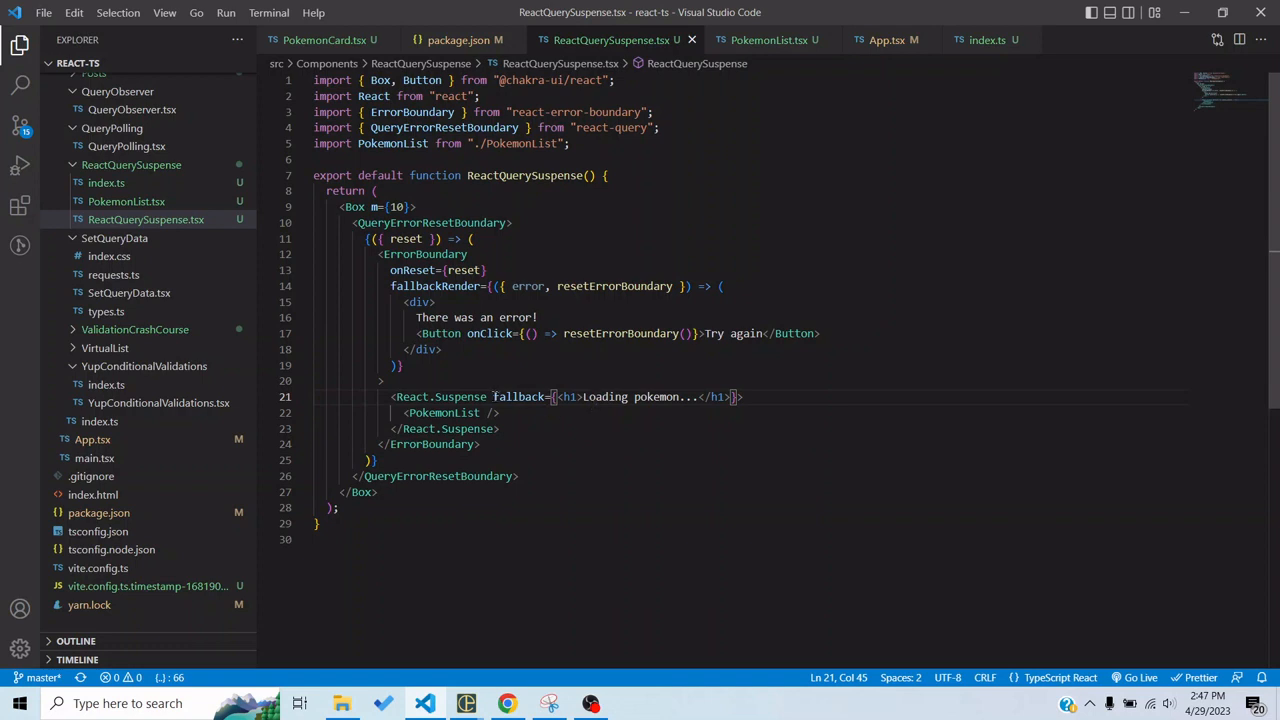
left_click_drag(492, 396, 736, 396)
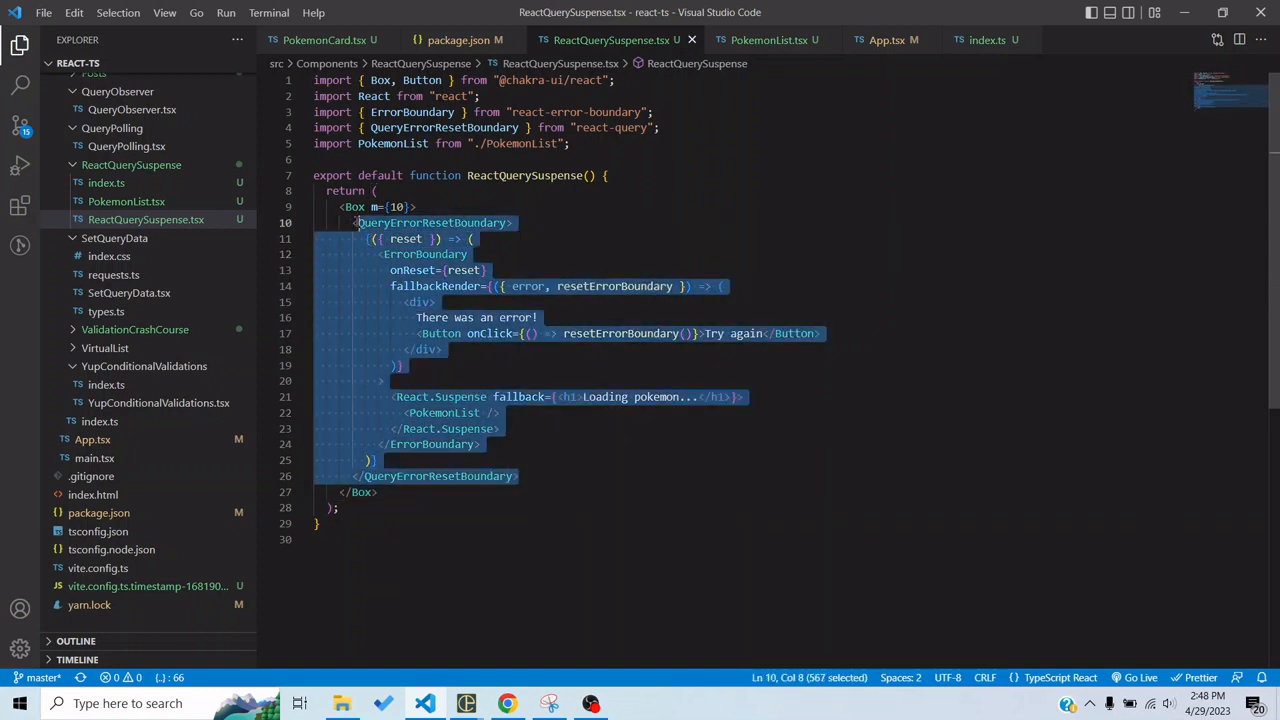
left_click(354, 222)
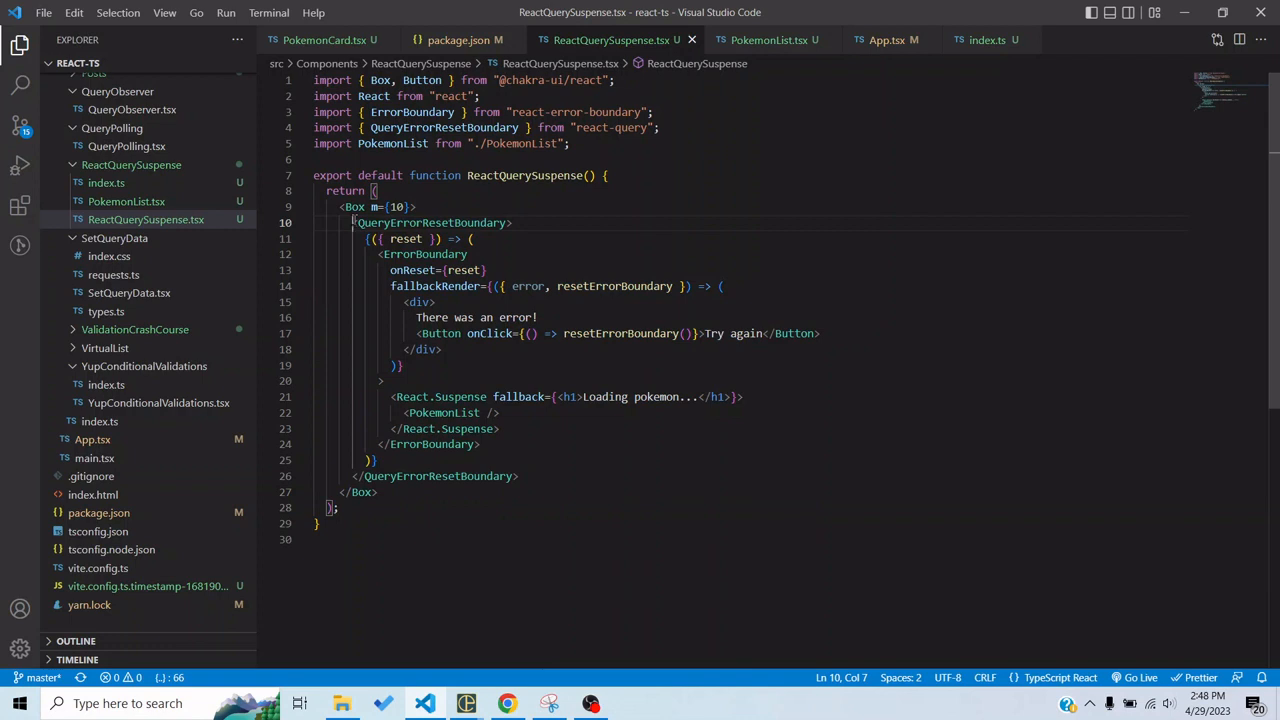